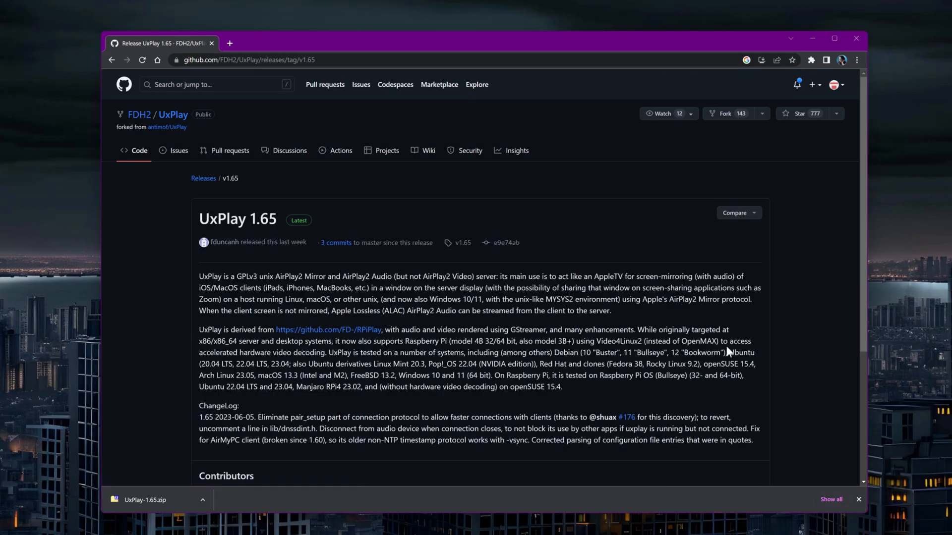
- Scroll the UxPlay README to the 'Building UxPlay on Microsoft Windows' section
scroll("down", 3)
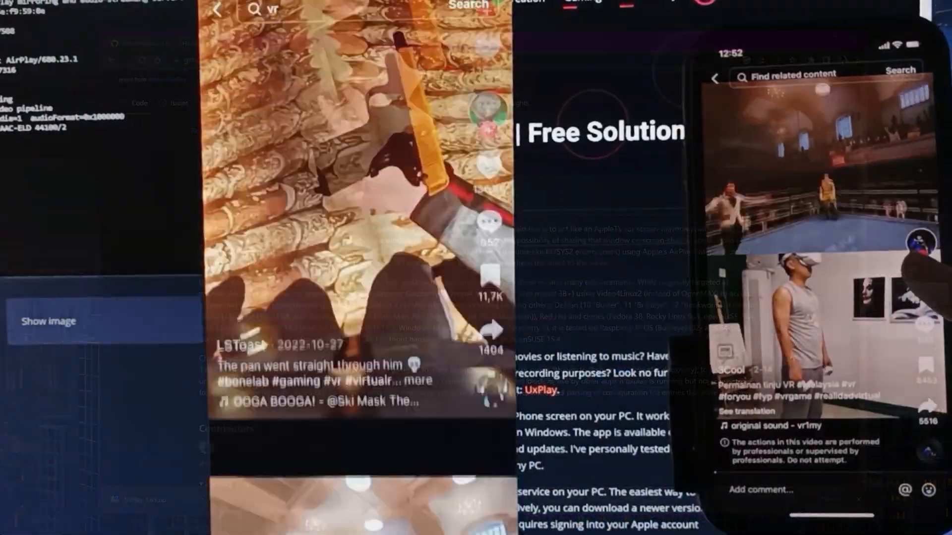
scroll("up", 3)
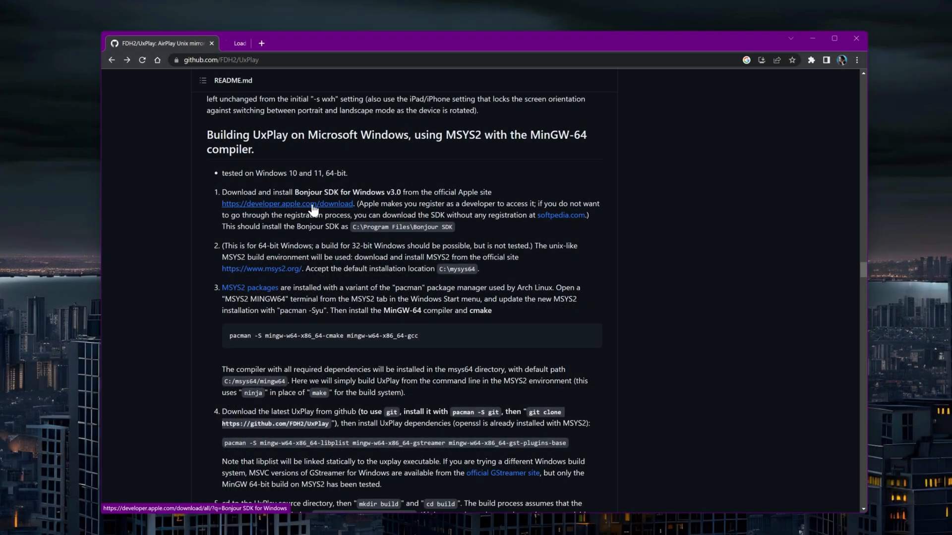
- Download the Bonjour SDK for Windows v3.0 installer from Apple Developer downloads
left_click(287, 203)
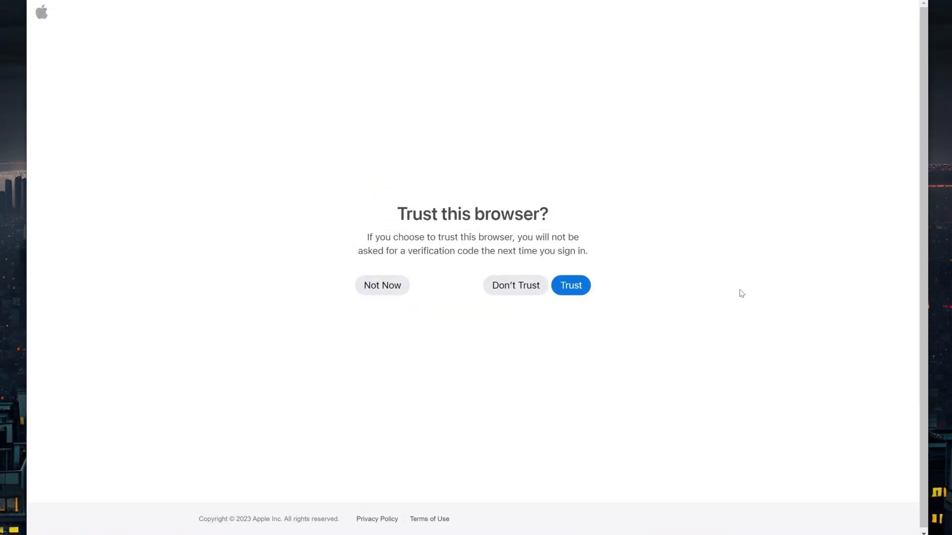
left_click(570, 285)
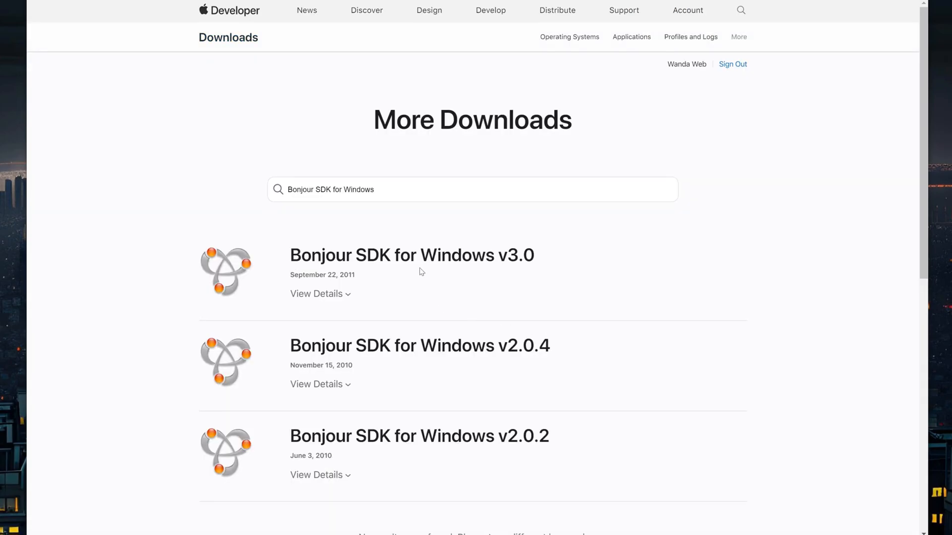
left_click(317, 294)
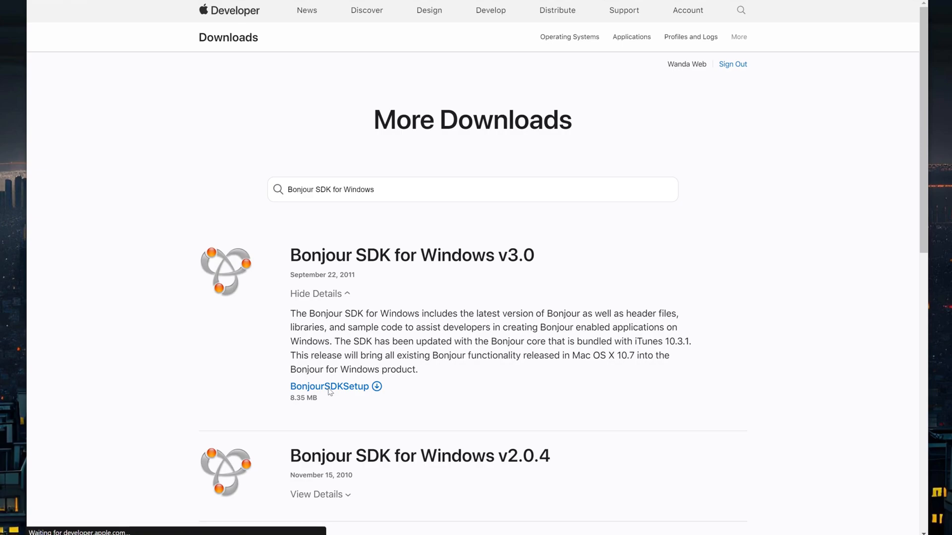
left_click(329, 386)
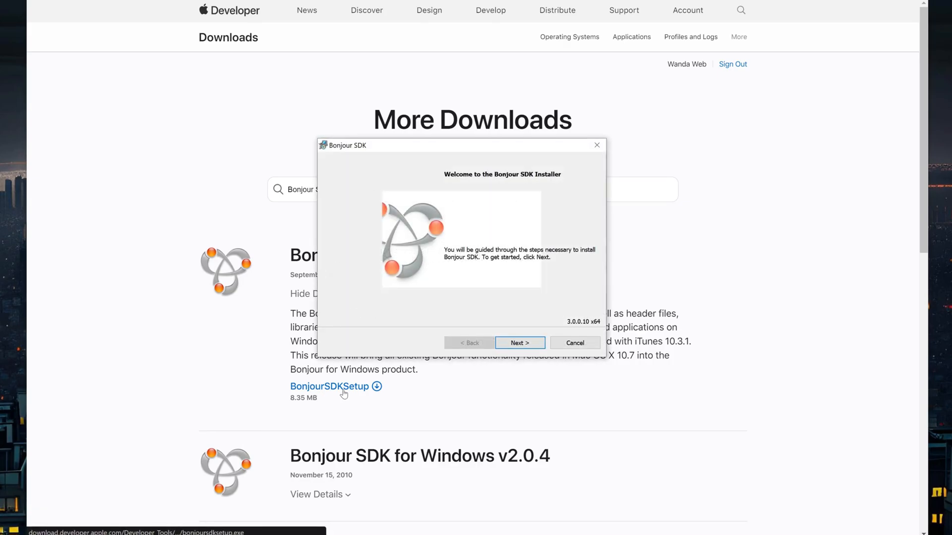
- Install Bonjour SDK to the default folder, accepting the license and the permission prompt
left_click(519, 343)
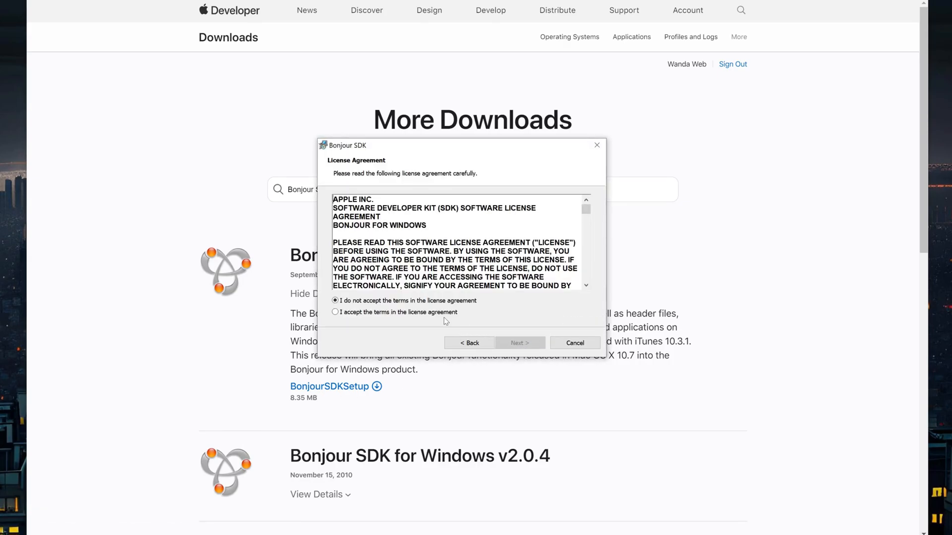
left_click(519, 342)
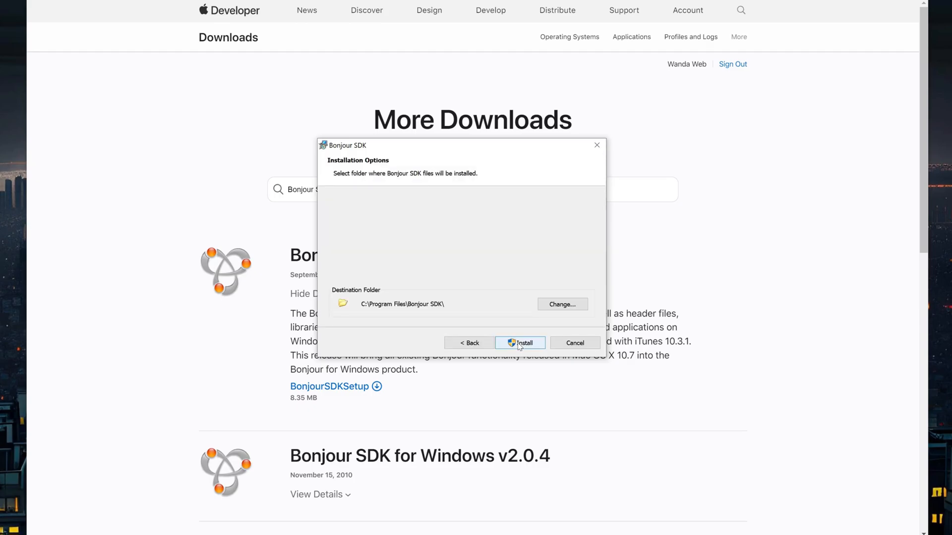
left_click(520, 342)
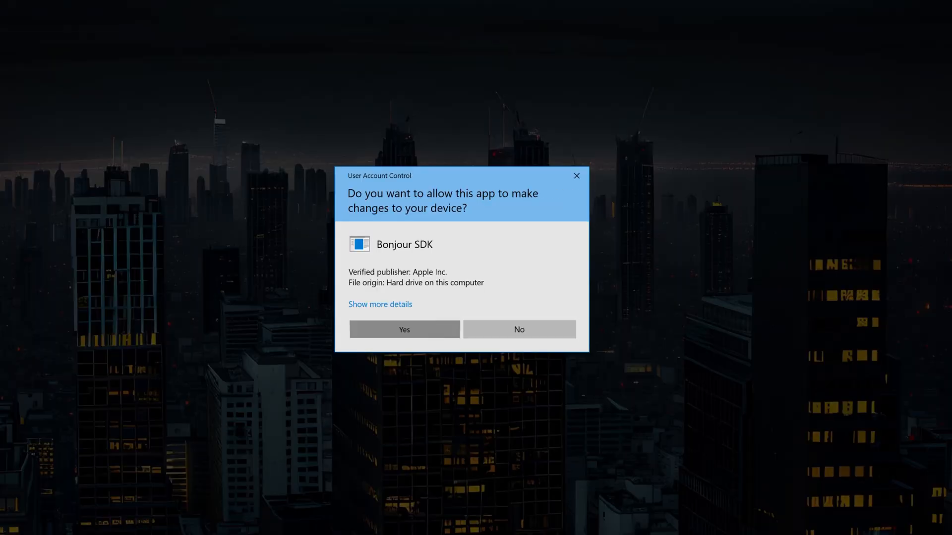
left_click(404, 330)
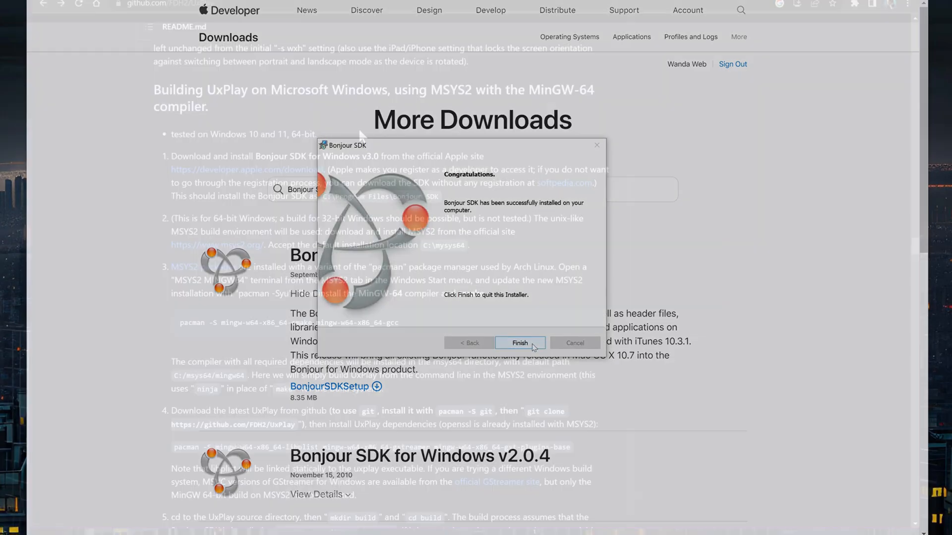
- Close the finished Bonjour setup, then download and run the msys2-x86_64 installer from msys2.org
left_click(518, 343)
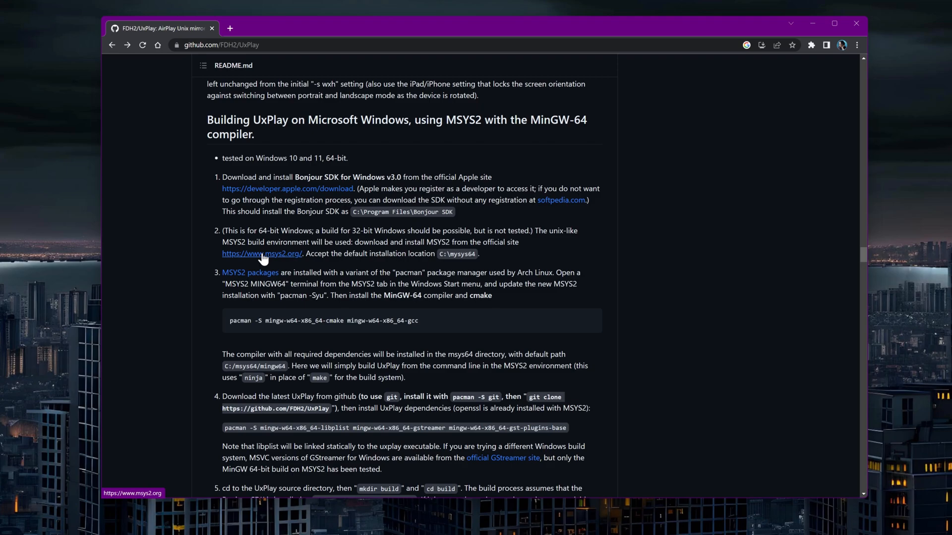
left_click(262, 253)
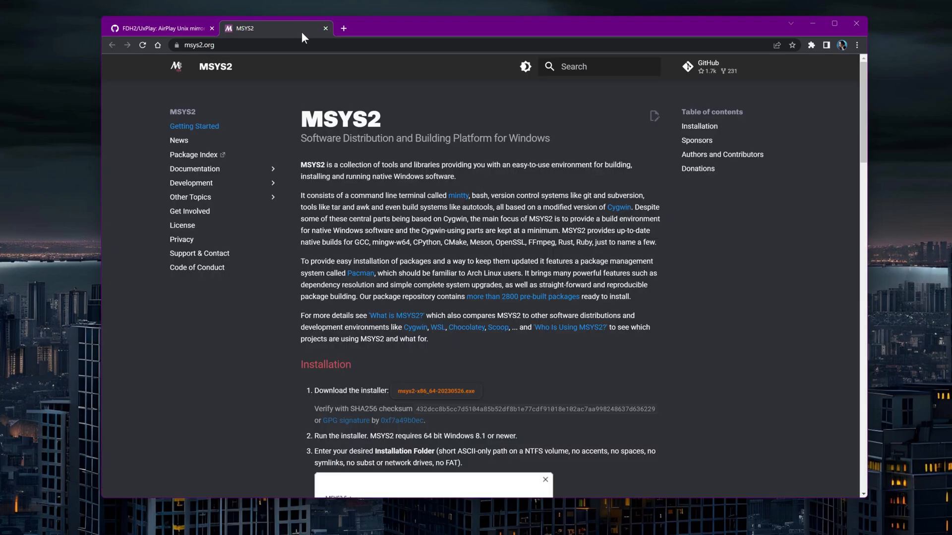
left_click(435, 391)
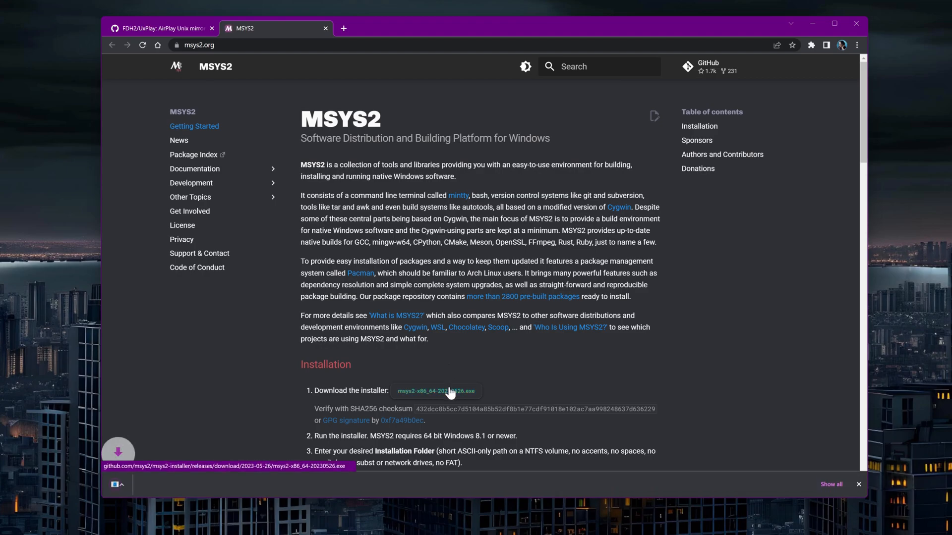
left_click(436, 391)
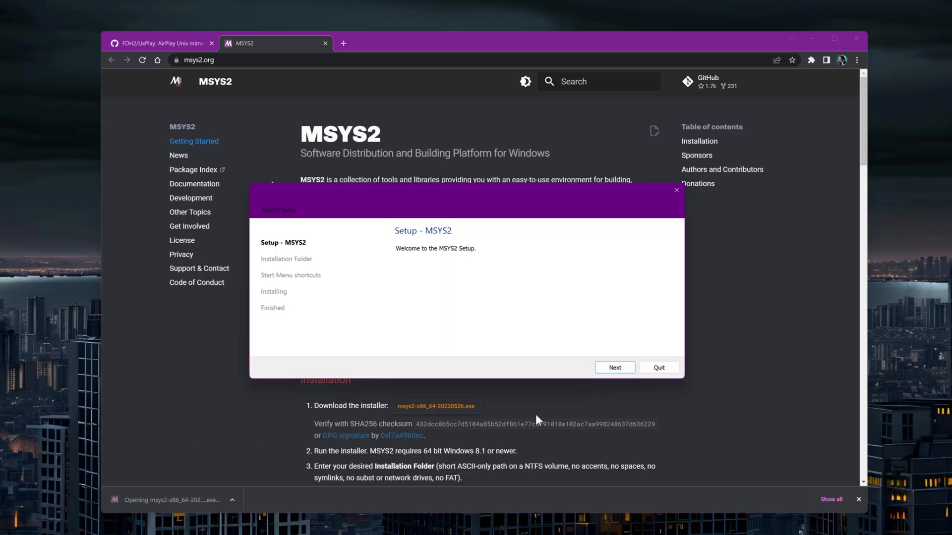
- Start installing MSYS2 with the default Start Menu folder
left_click(614, 367)
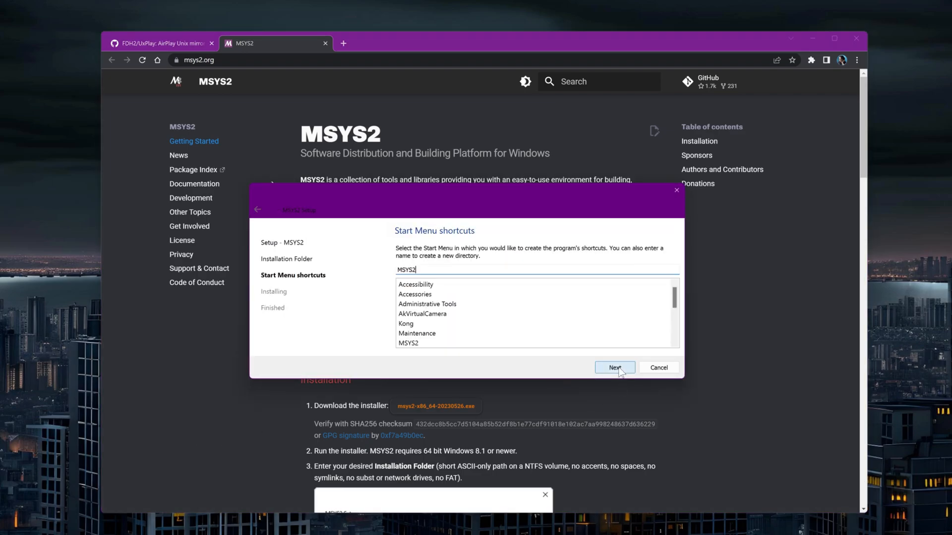
left_click(614, 368)
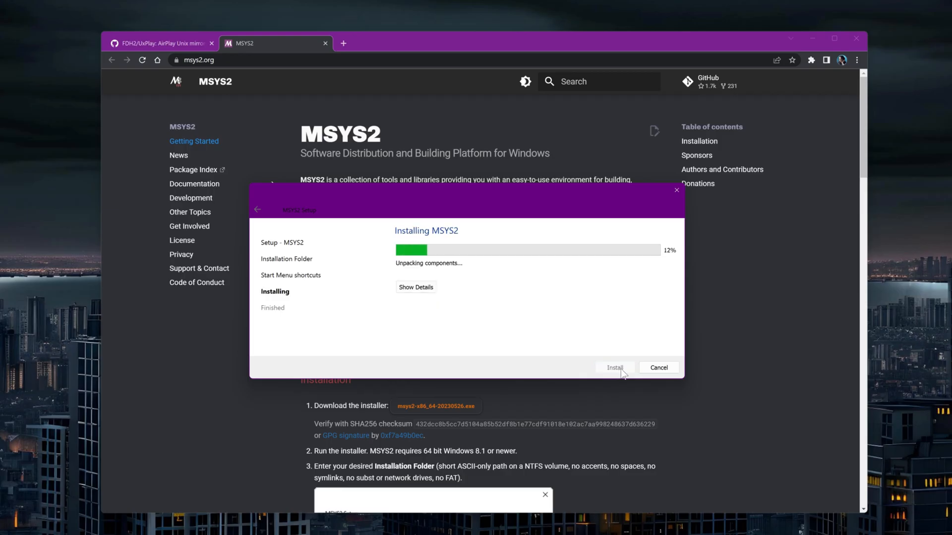
left_click(161, 43)
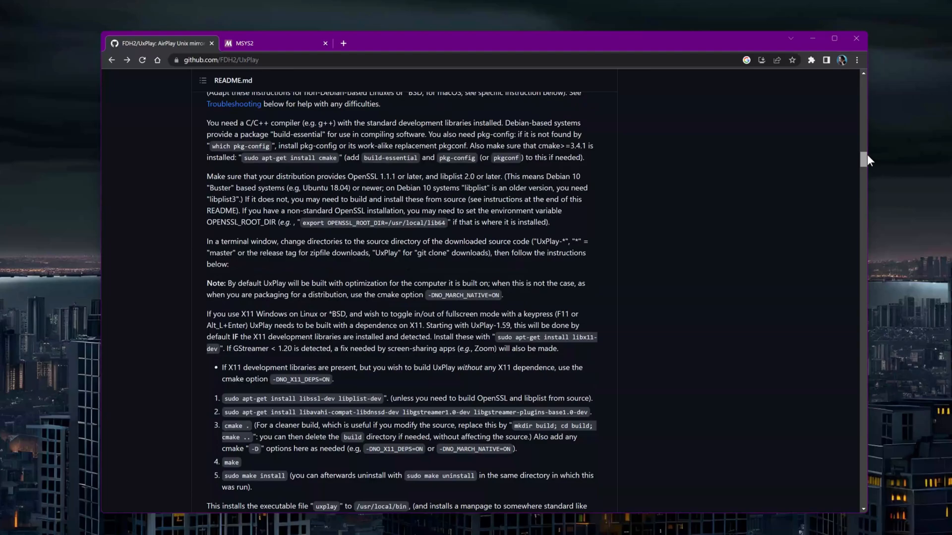
- Download the UxPlay 1.65 Source code (zip) and show it in its folder
scroll("up", 3)
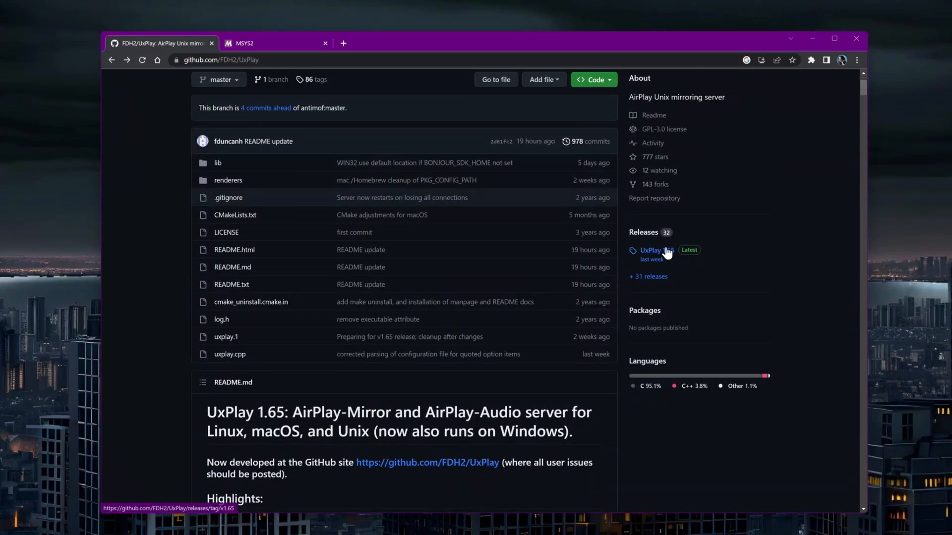
left_click(649, 250)
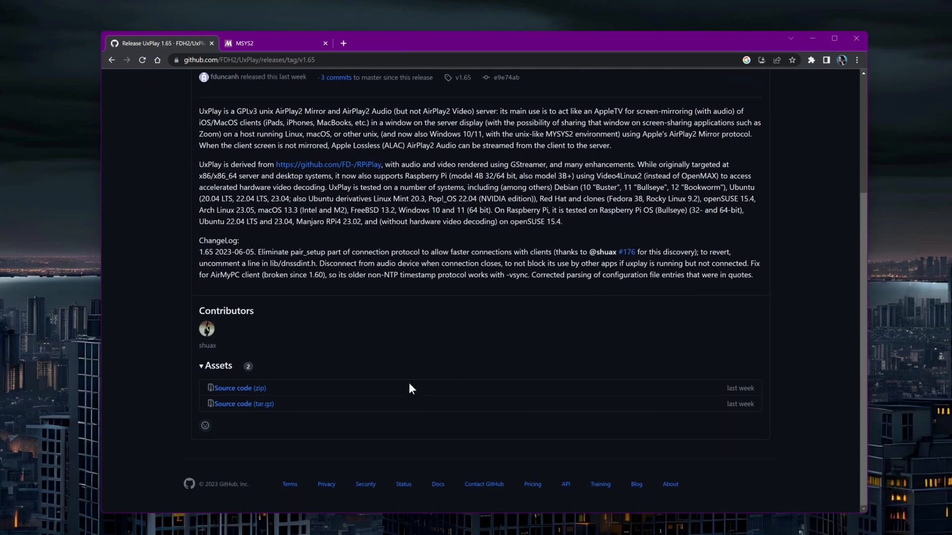
left_click(237, 387)
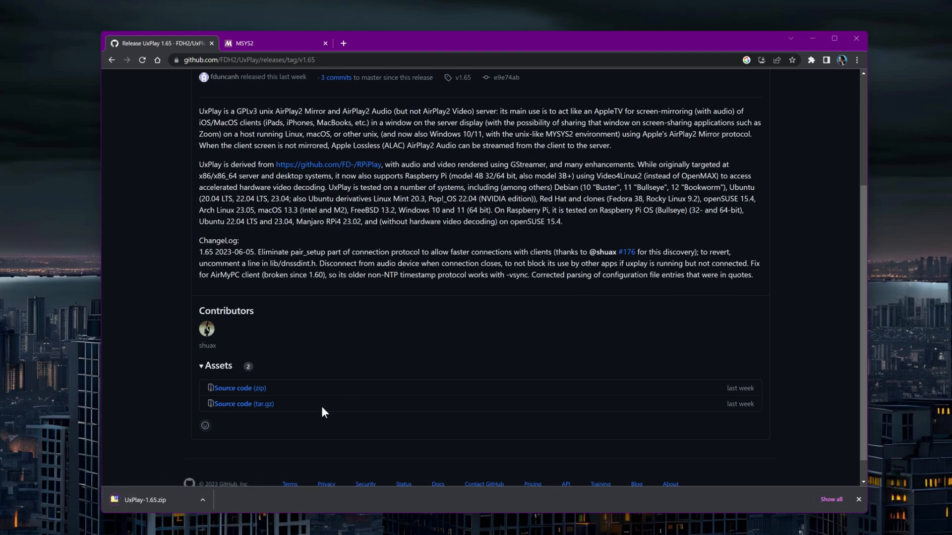
left_click(202, 499)
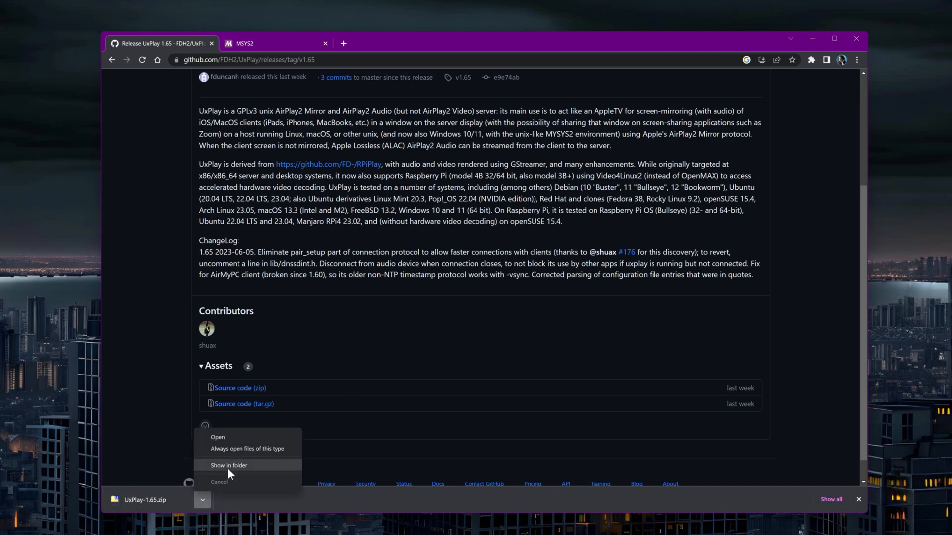
left_click(229, 464)
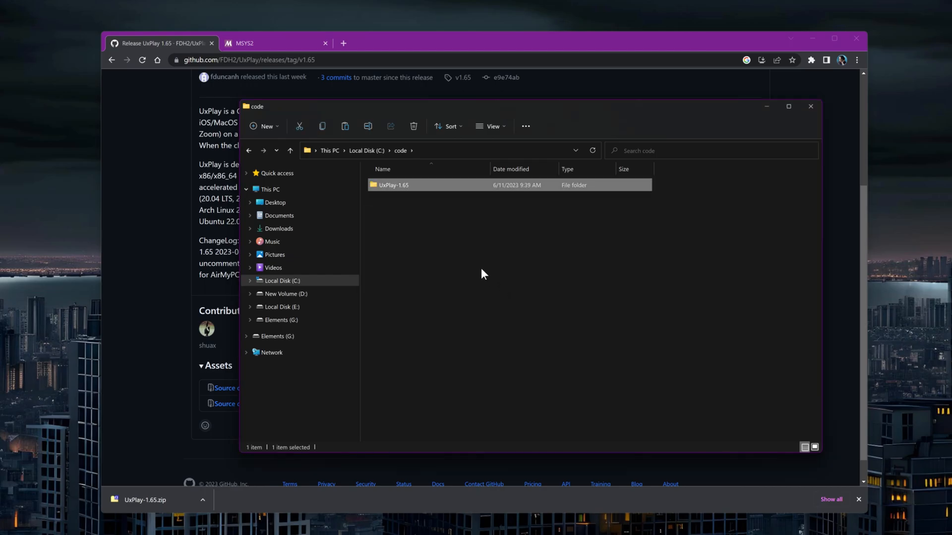
- Open the UxPlay-1.65 folder, then return to the UxPlay repository README
double_click(393, 185)
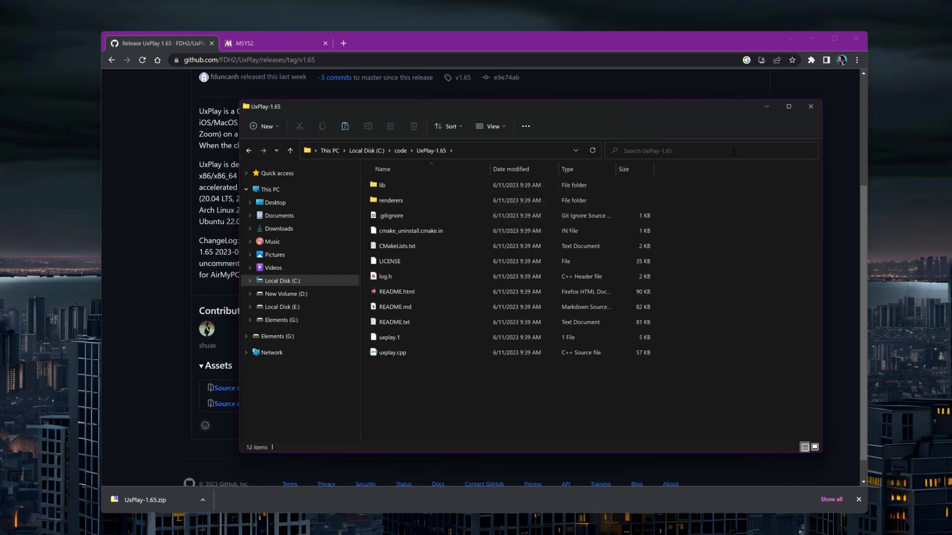
left_click(809, 106)
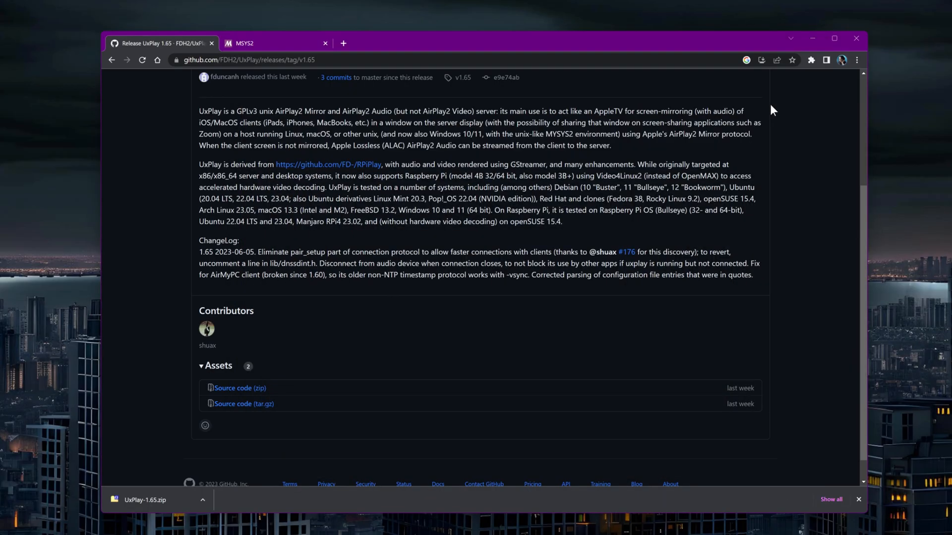
left_click(111, 59)
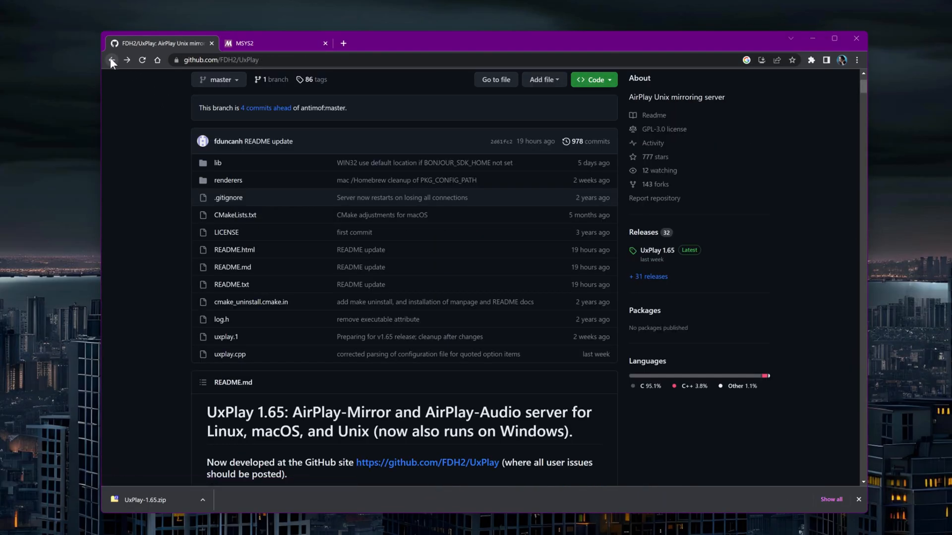
scroll("down", 3)
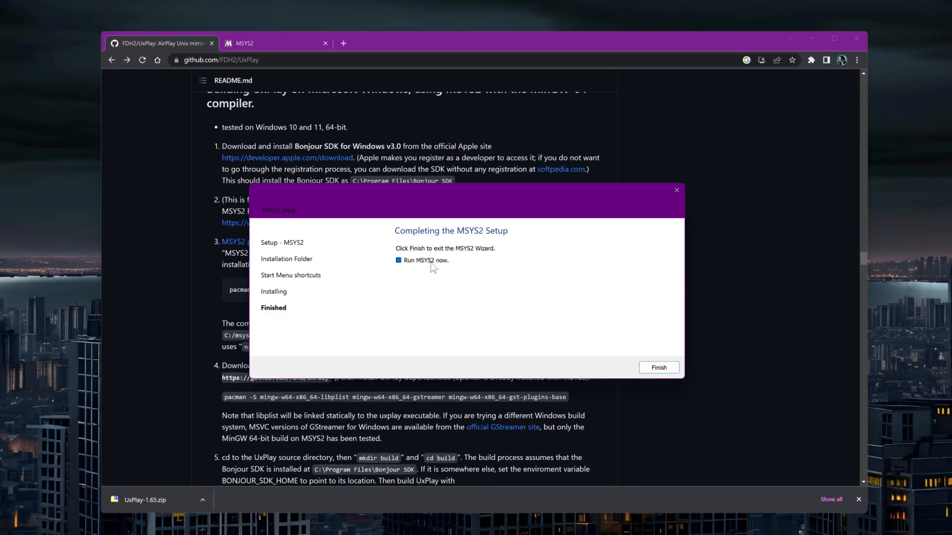
- Finish MSYS2 setup and launch the MinGW64 terminal from the msys64 folder
left_click(657, 367)
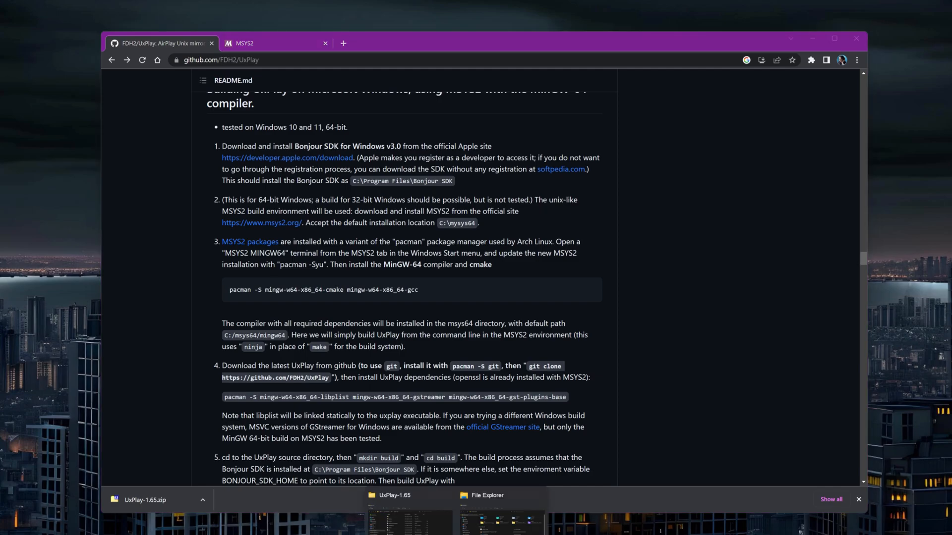
left_click(486, 495)
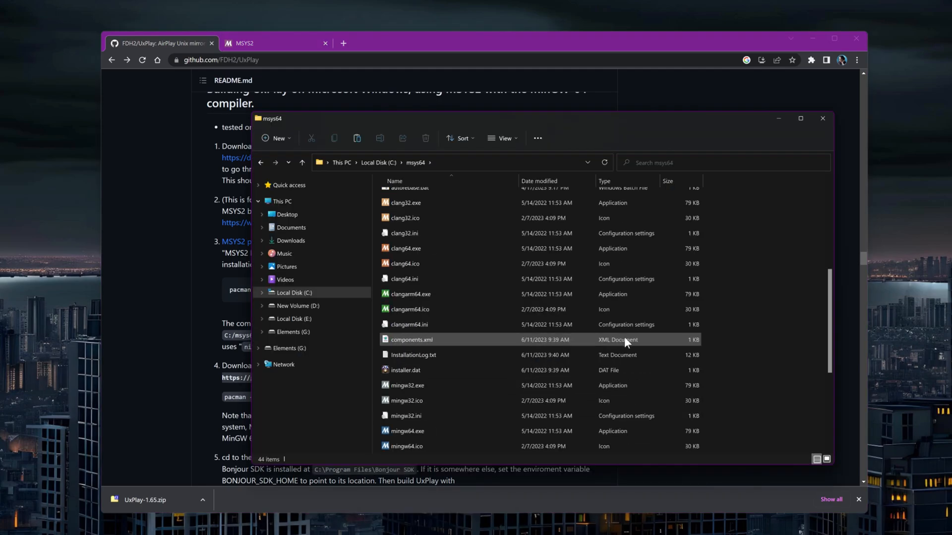
scroll("down", 3)
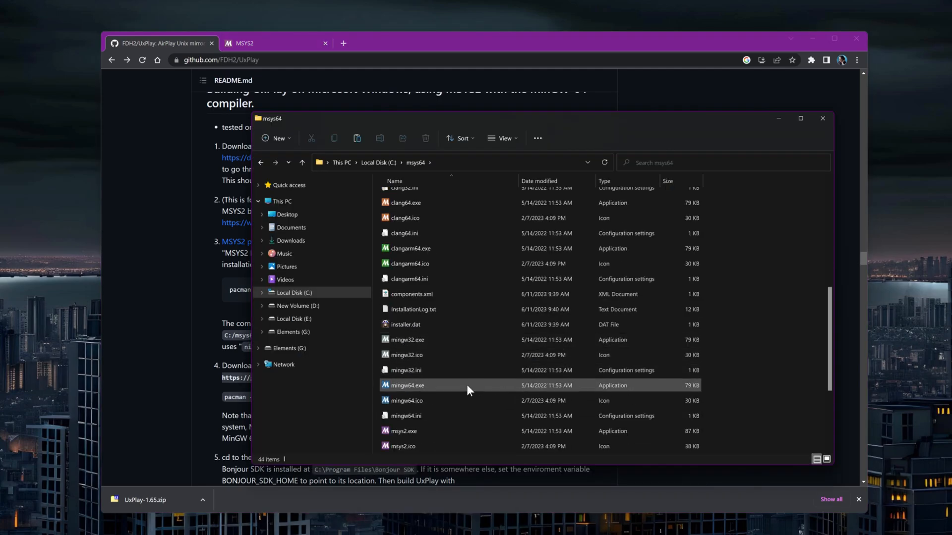
double_click(406, 385)
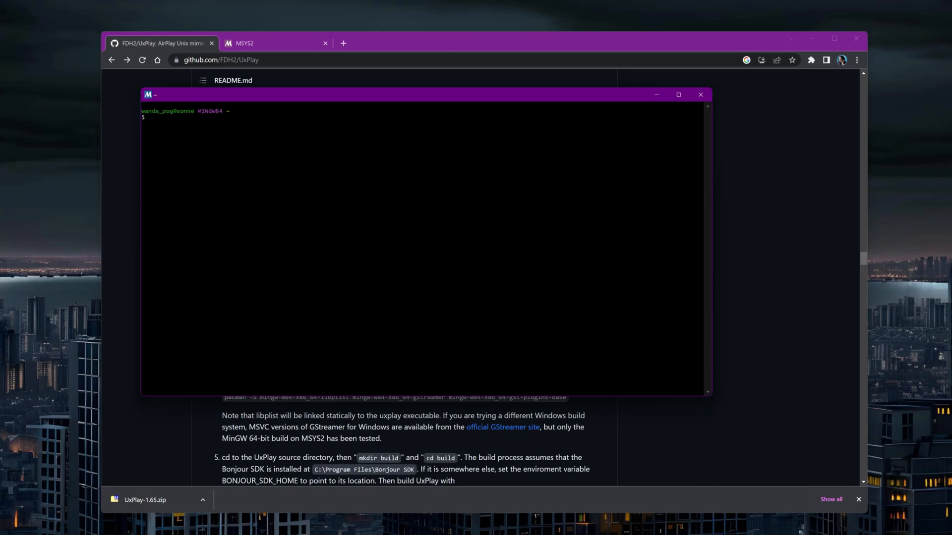
- Run pacman -Syu and confirm the core system upgrade with Y
type("pacman")
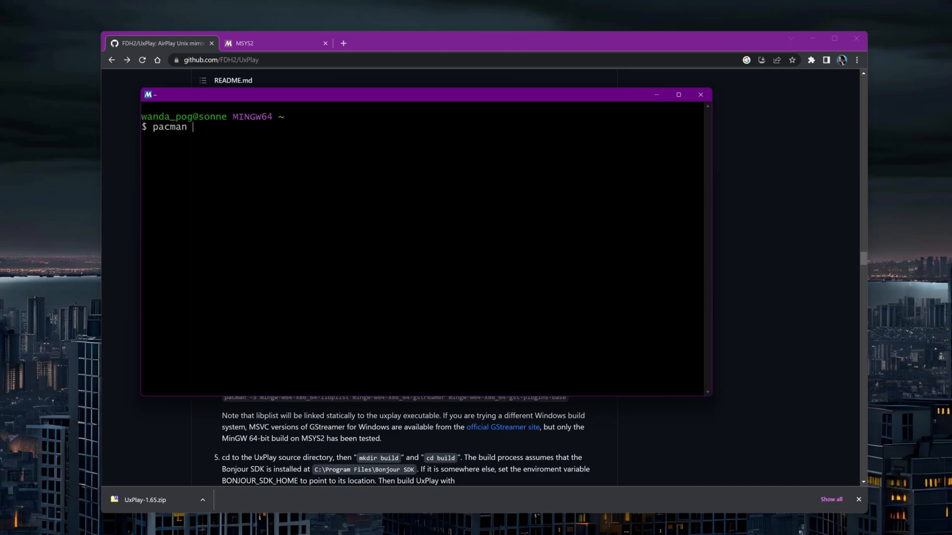
type("-Syu")
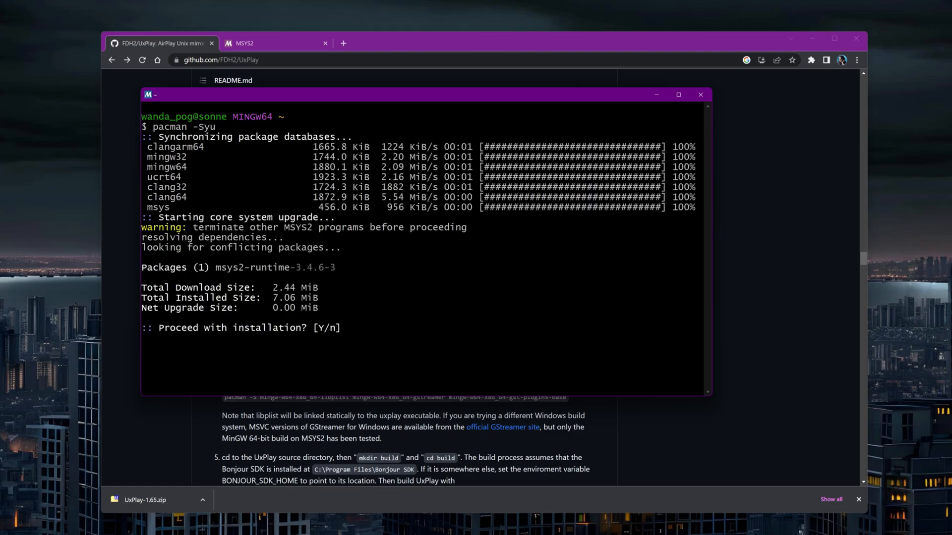
type("Y")
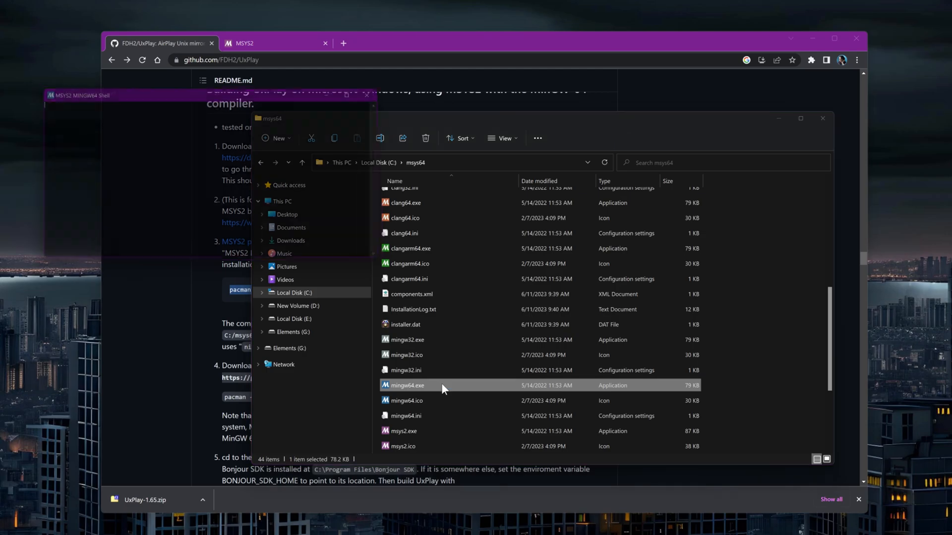
- Relaunch mingw64.exe and install cmake and gcc with a pasted pacman -S command
double_click(405, 385)
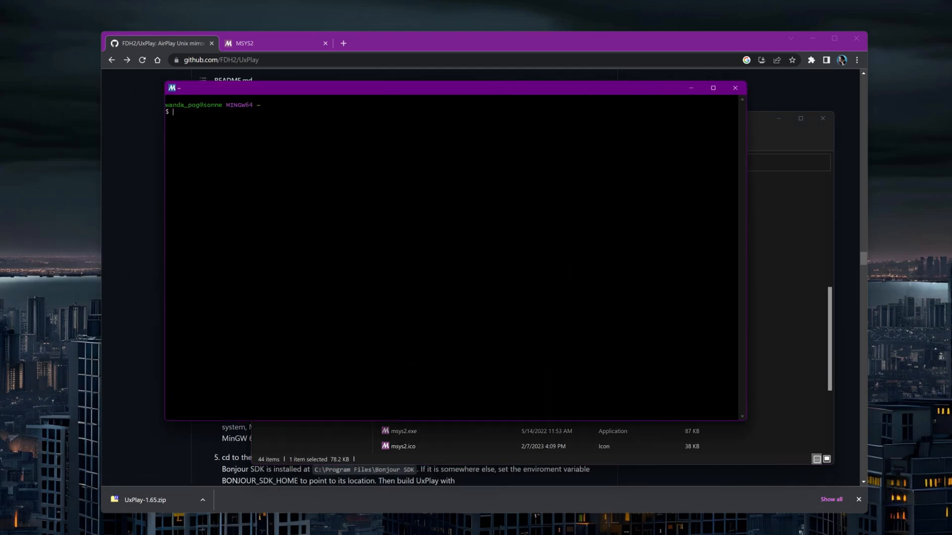
right_click(348, 230)
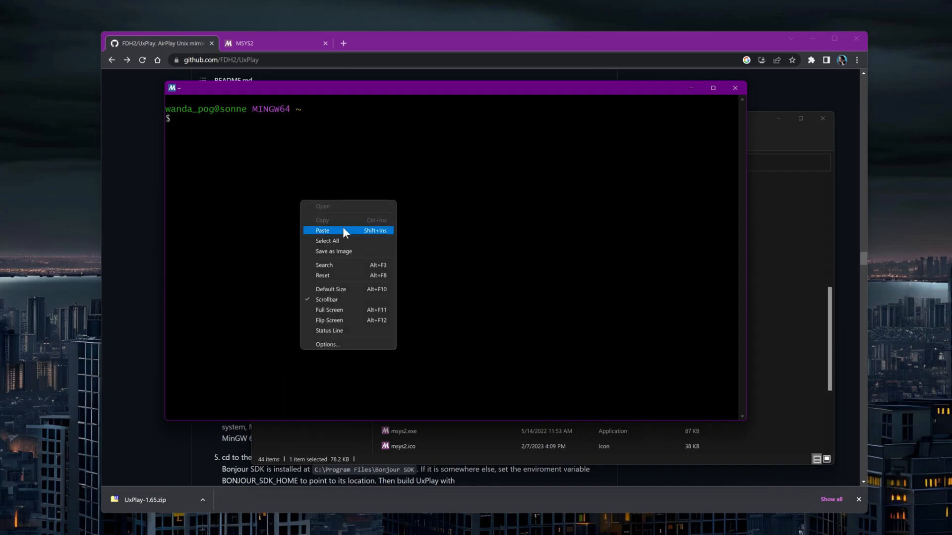
left_click(322, 230)
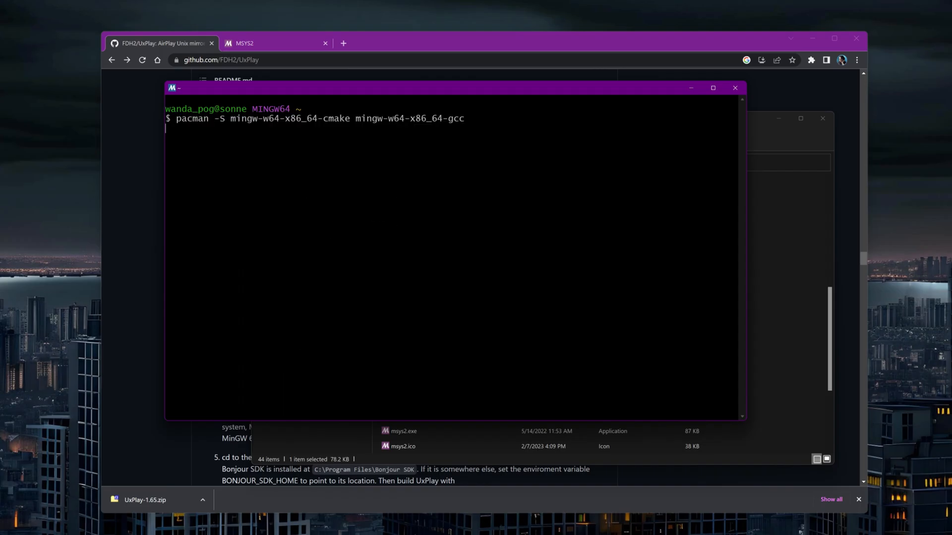
key("Return")
type("cd")
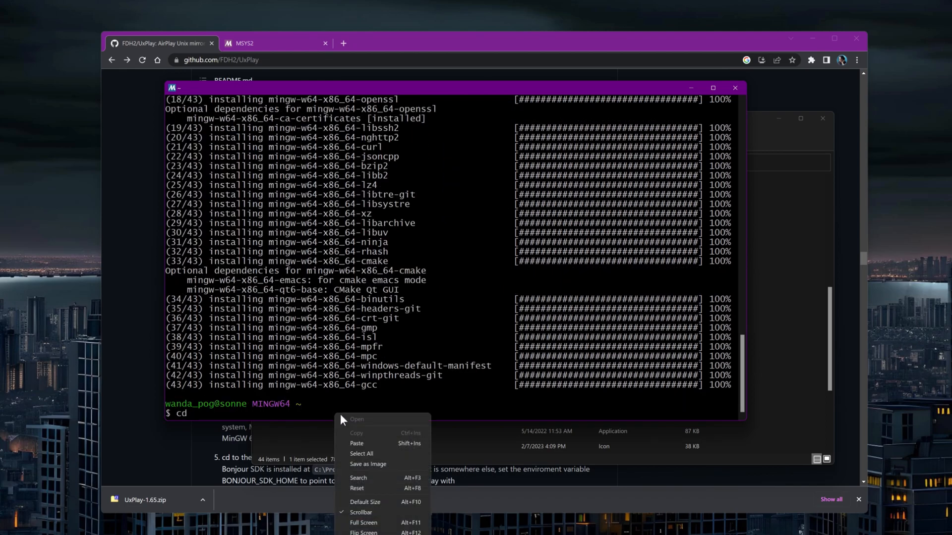
- Change the shell's directory to C:/code/UxPlay-1.65
left_click(357, 444)
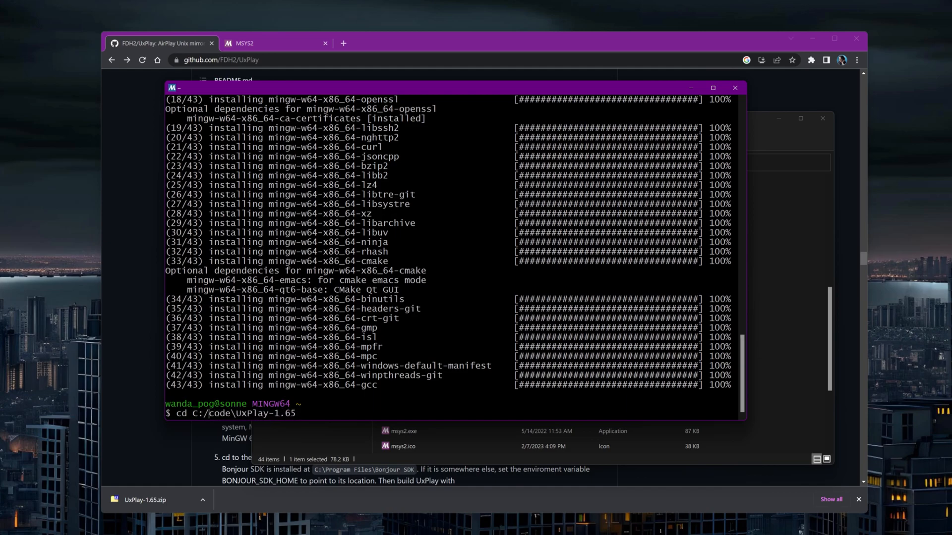
key("Return")
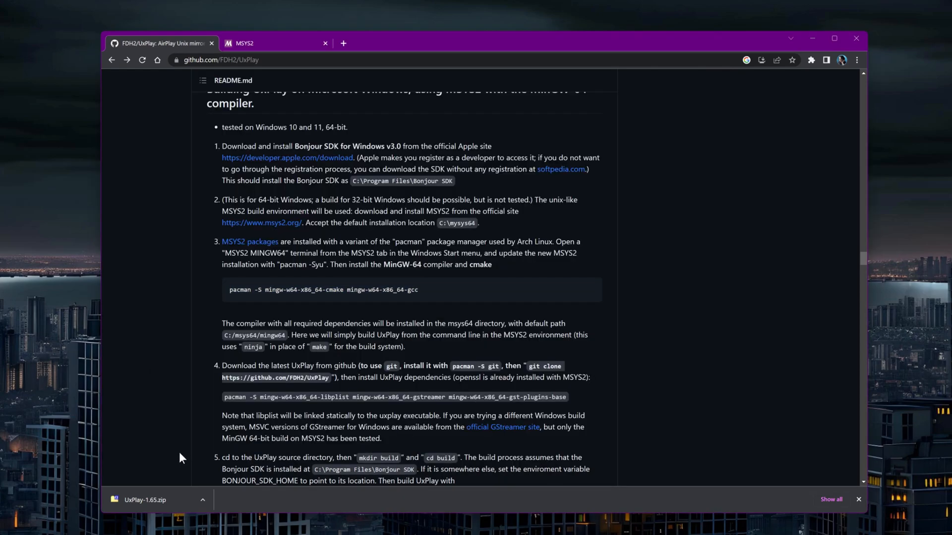
scroll("down", 3)
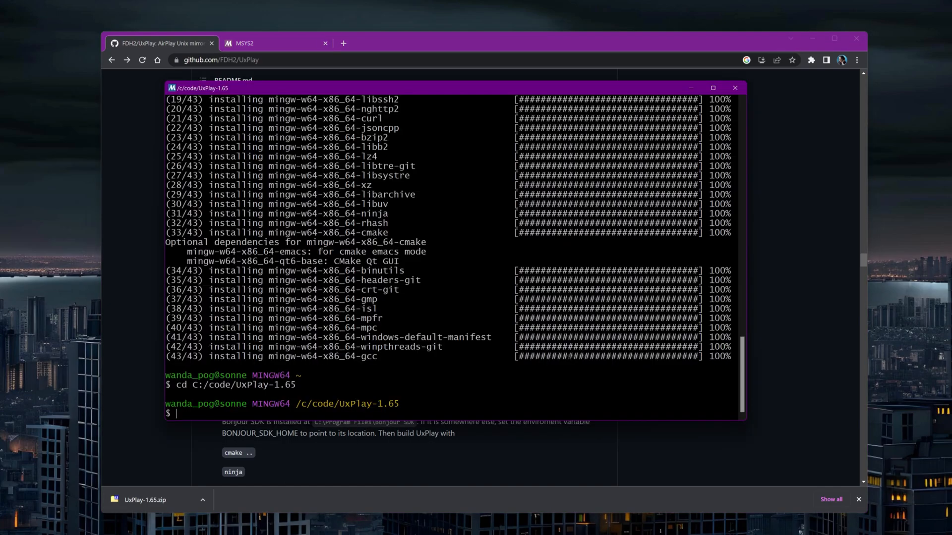
- Install the libplist and GStreamer dependencies with a pasted pacman command
right_click(437, 414)
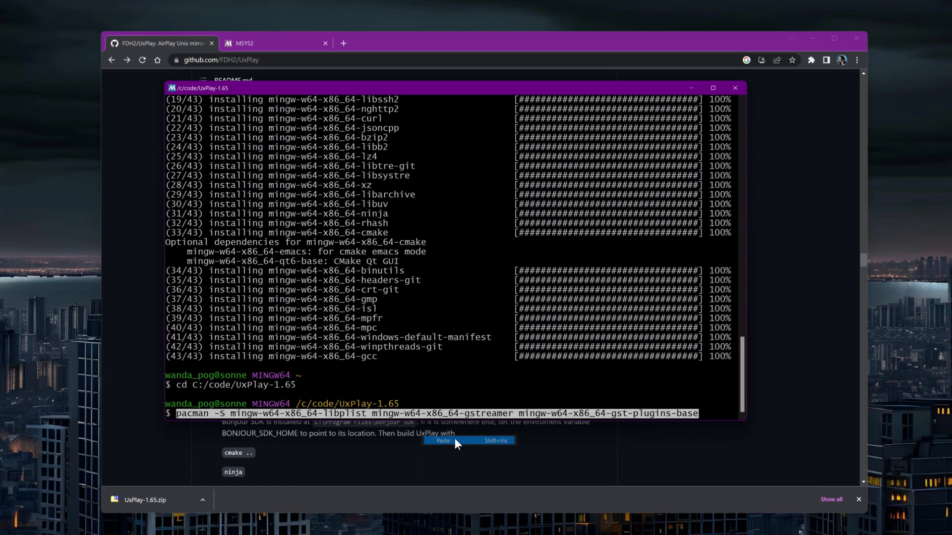
left_click(442, 441)
type("mkdi")
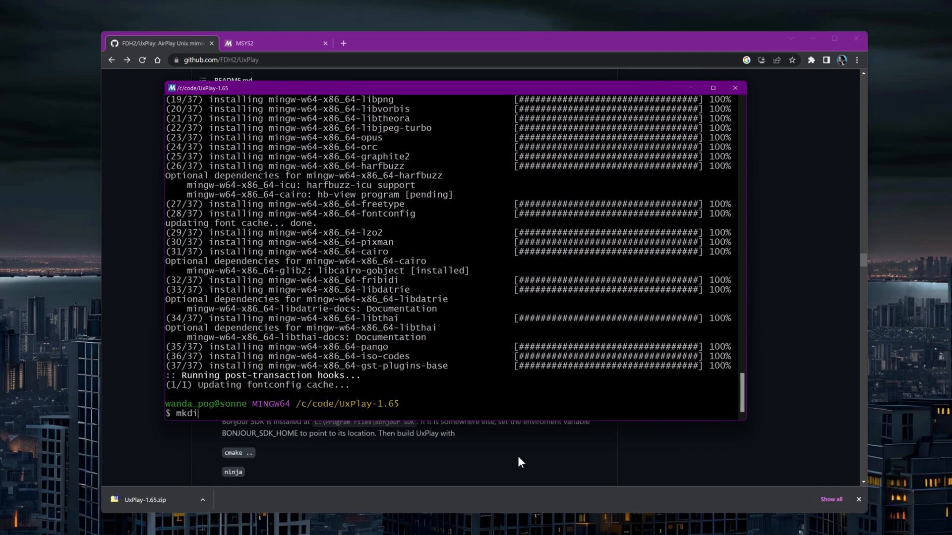
key("Return")
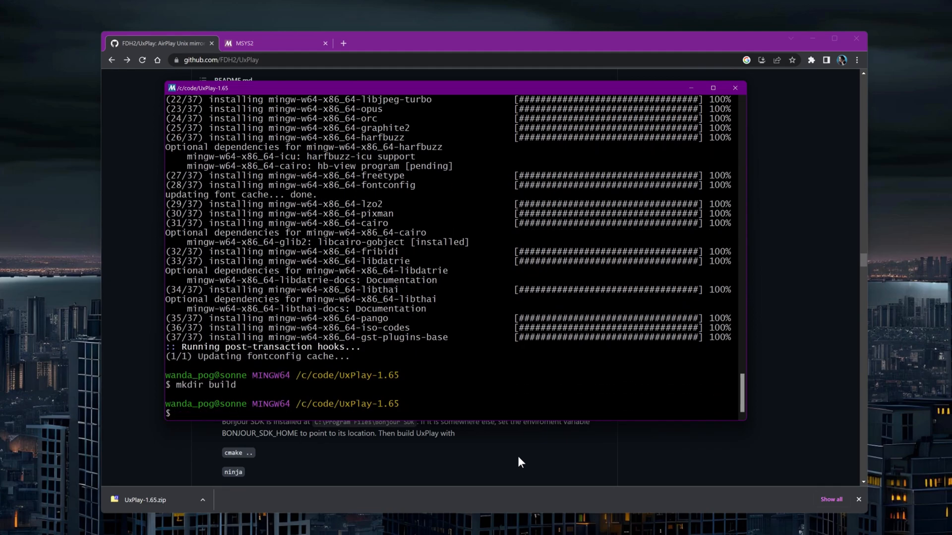
- In the build folder, configure UxPlay with cmake .. and compile it with ninja
type("cd build")
type("nin")
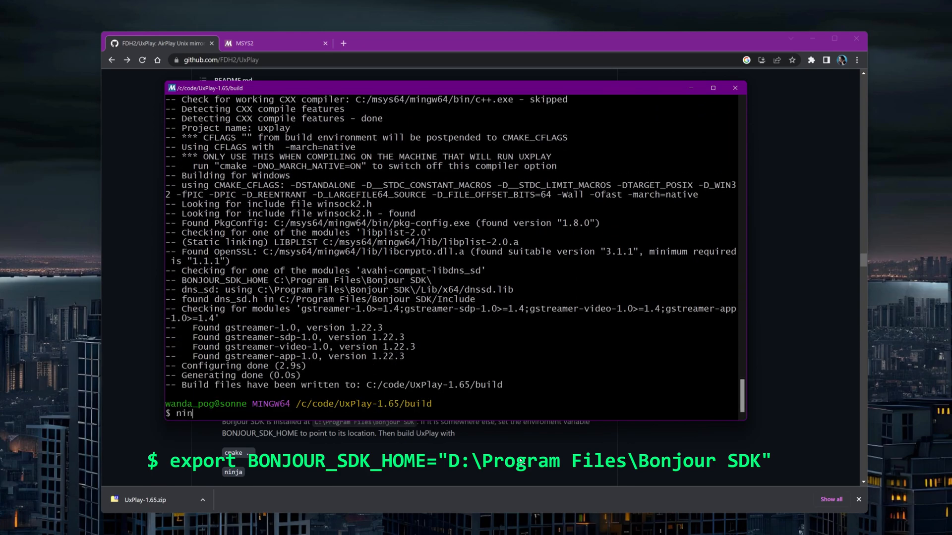
key("Return")
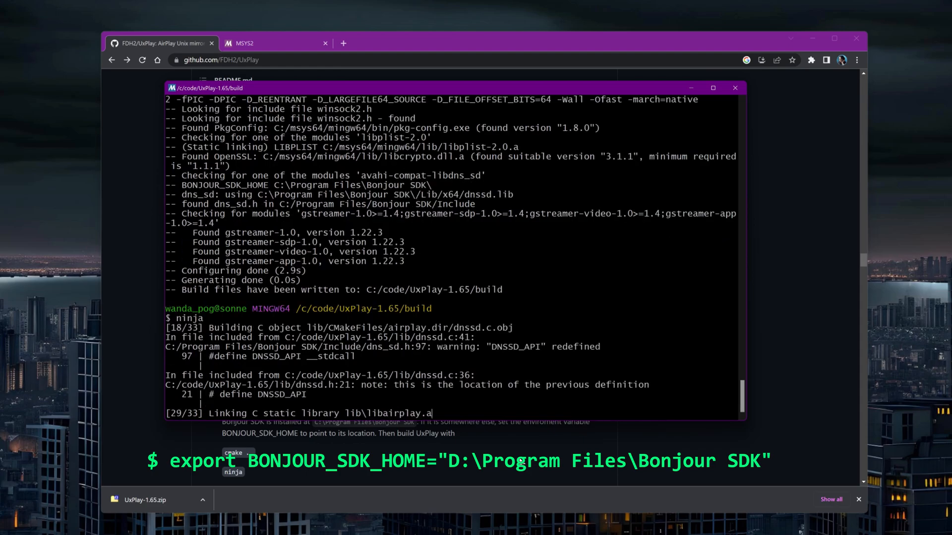
scroll("down", 3)
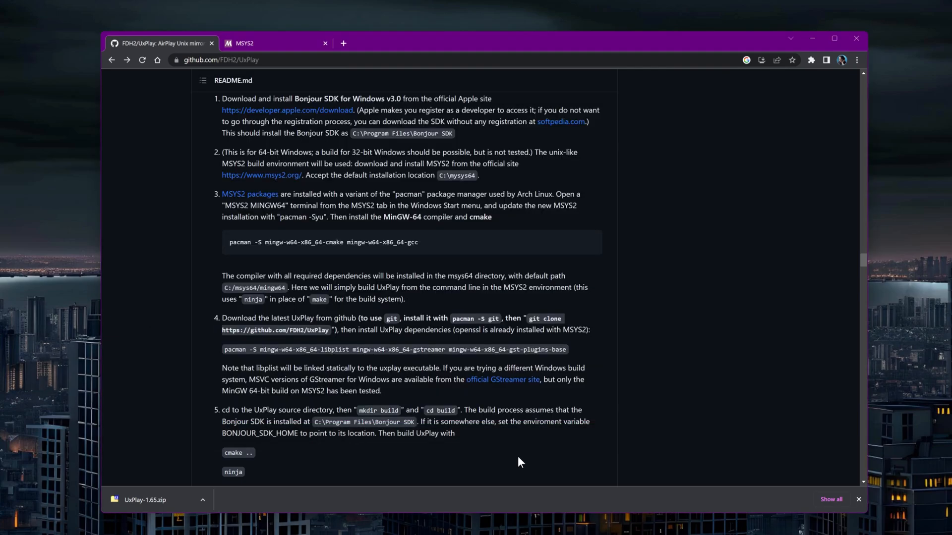
scroll("down", 3)
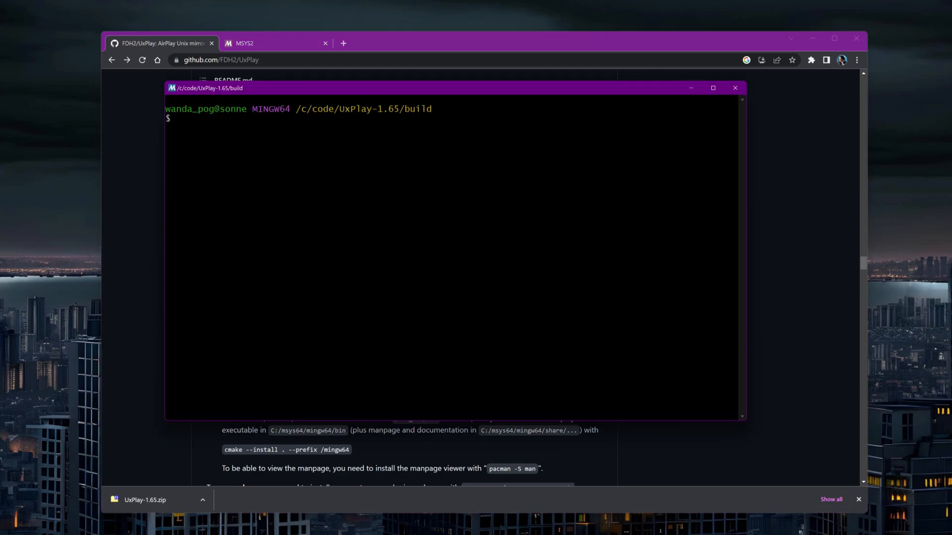
- Run ./uxplay.exe and install the missing gst-libav, gst-plugins-good and gst-plugins-bad packages
type("./uxpla")
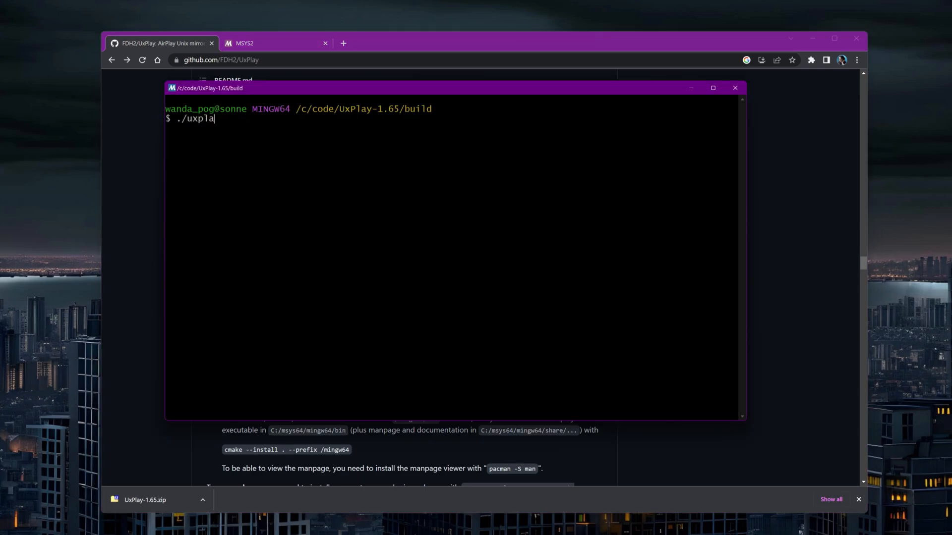
key("Return")
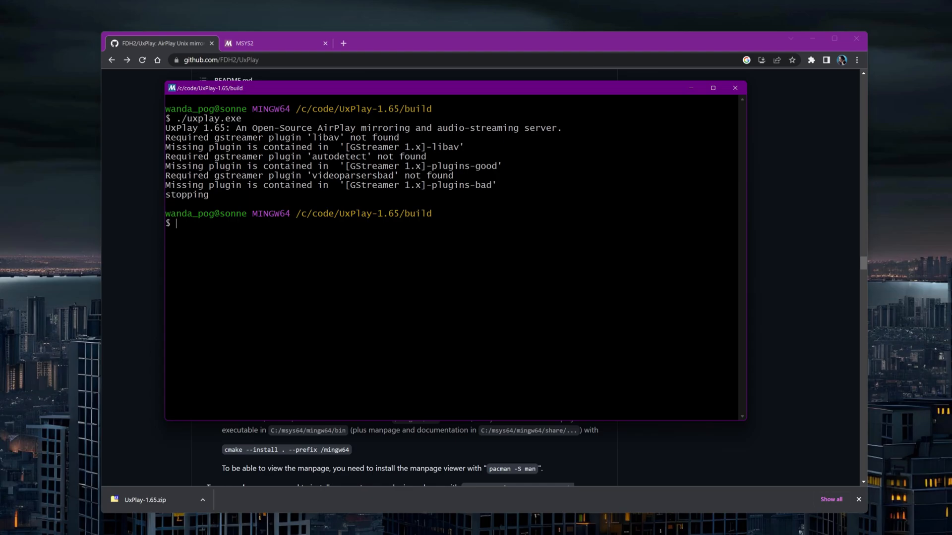
type("pacman -S")
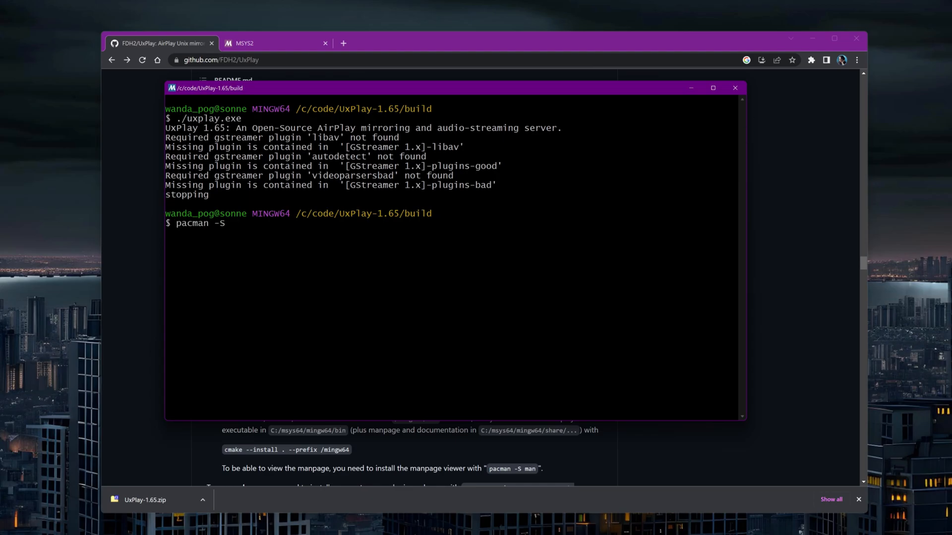
type("mingw-w64-x86_64-gst-libav mingw-w64-x86_64-gst-plugins-good")
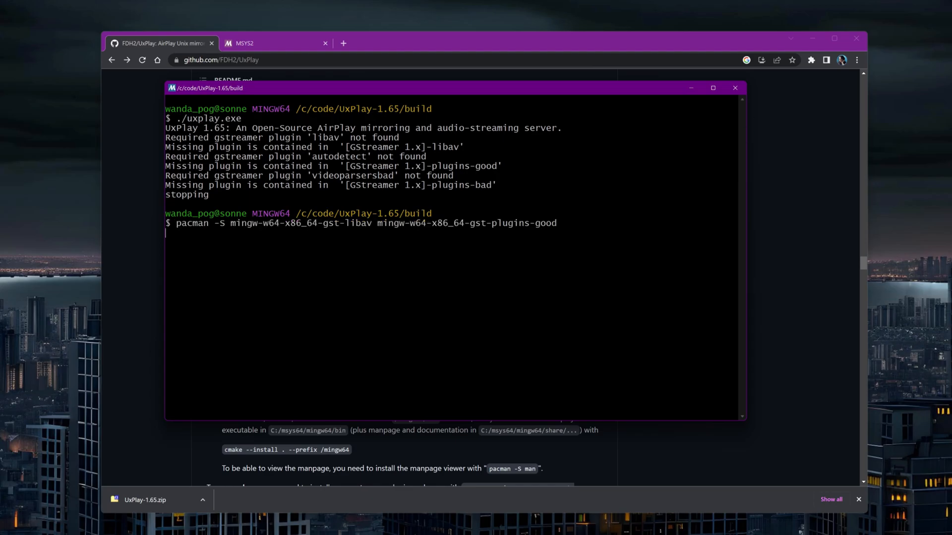
key("Return")
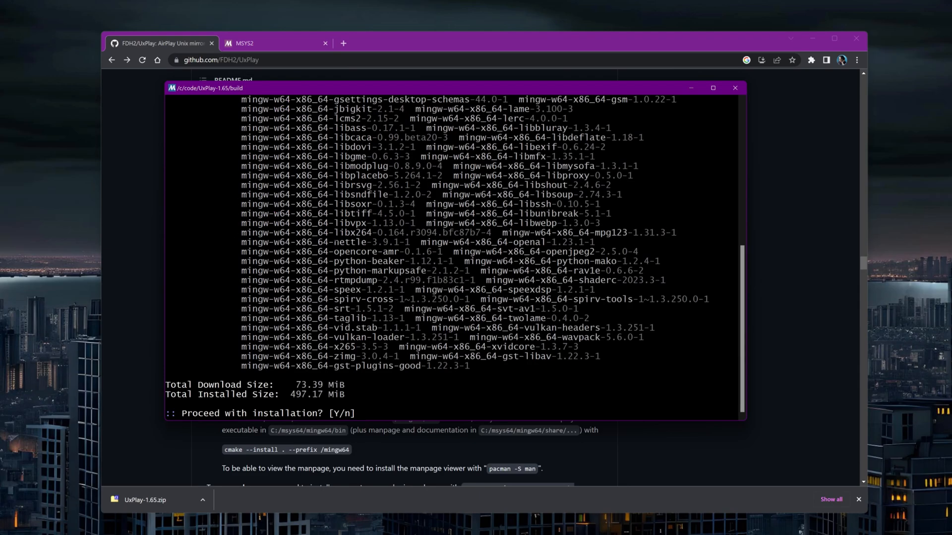
type("Y")
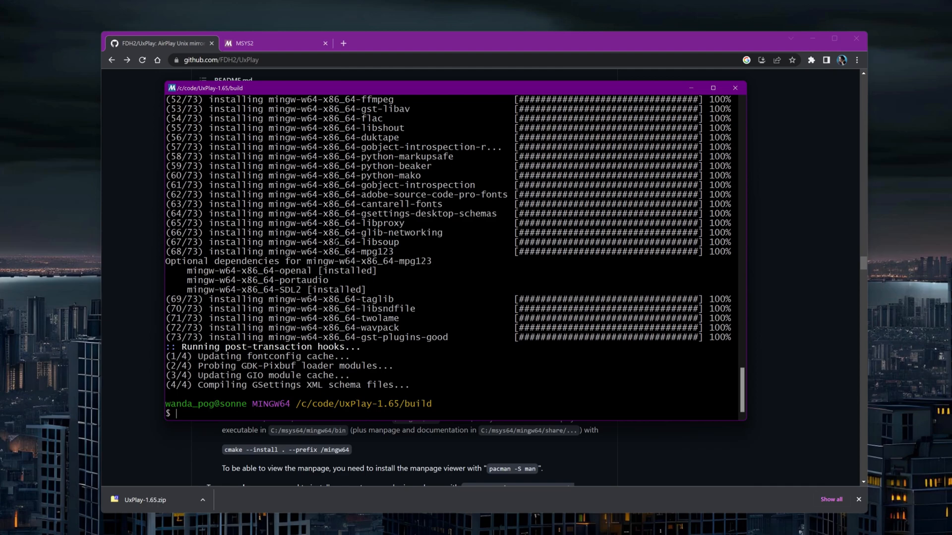
type("./uxplay")
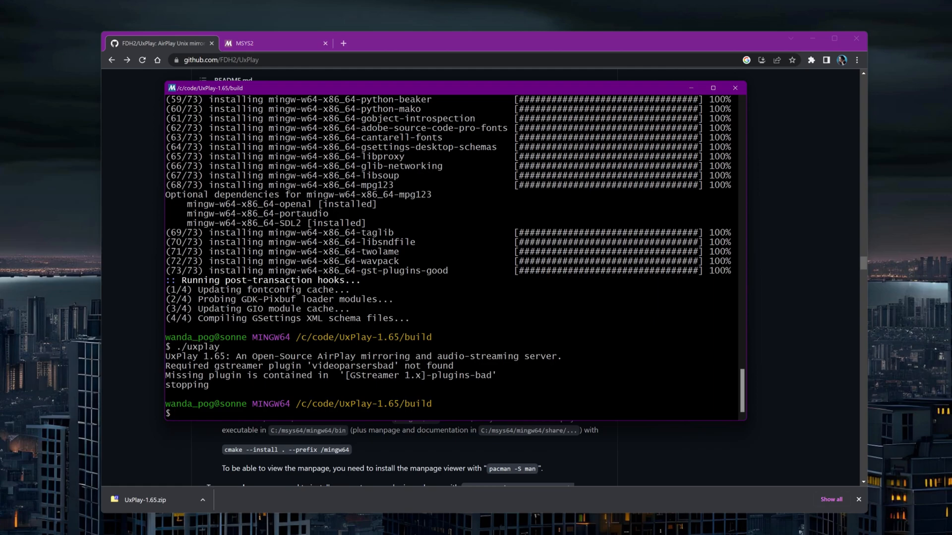
type("pacman -S mingw-w64-x86_64-gst-libav mingw-w64-x86_64-gst-plugins-good")
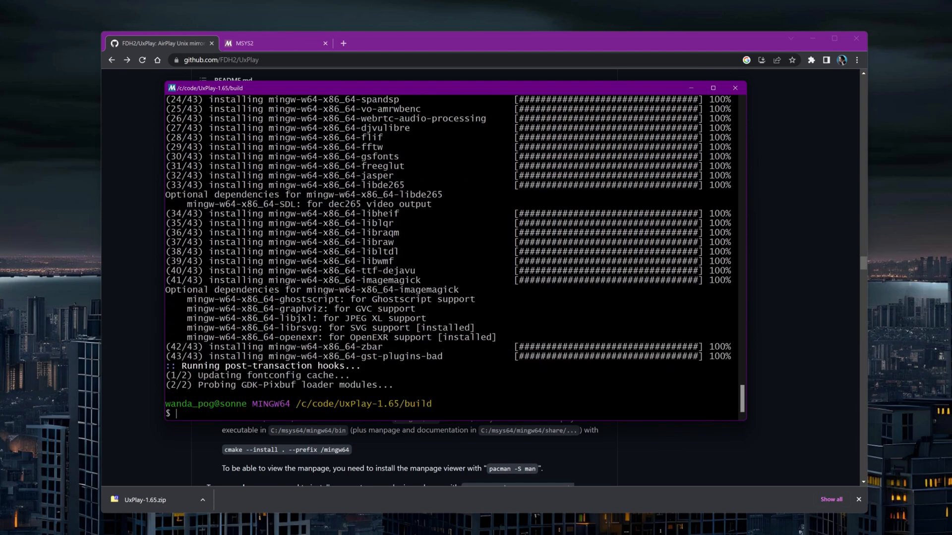
- Launch ./uxplay and allow it through the Windows Defender Firewall
type("./uxplay")
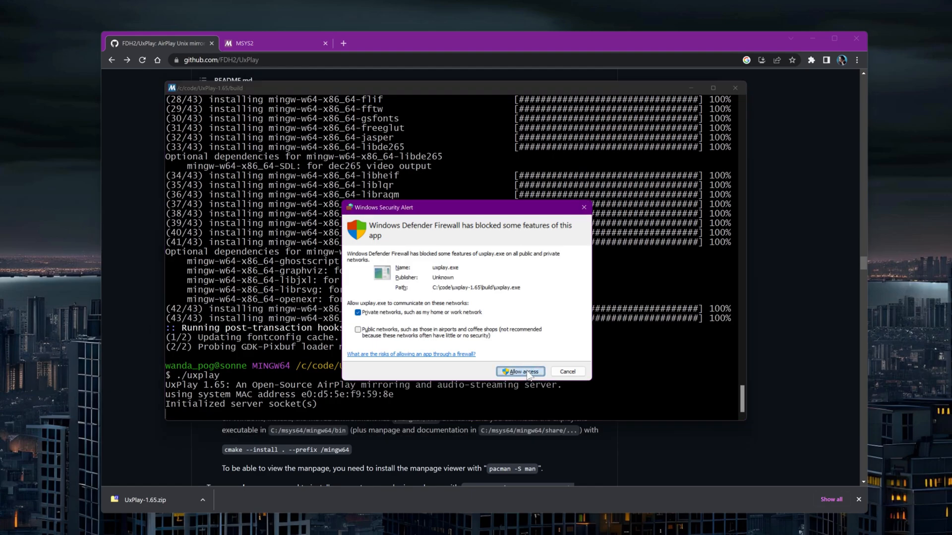
left_click(519, 371)
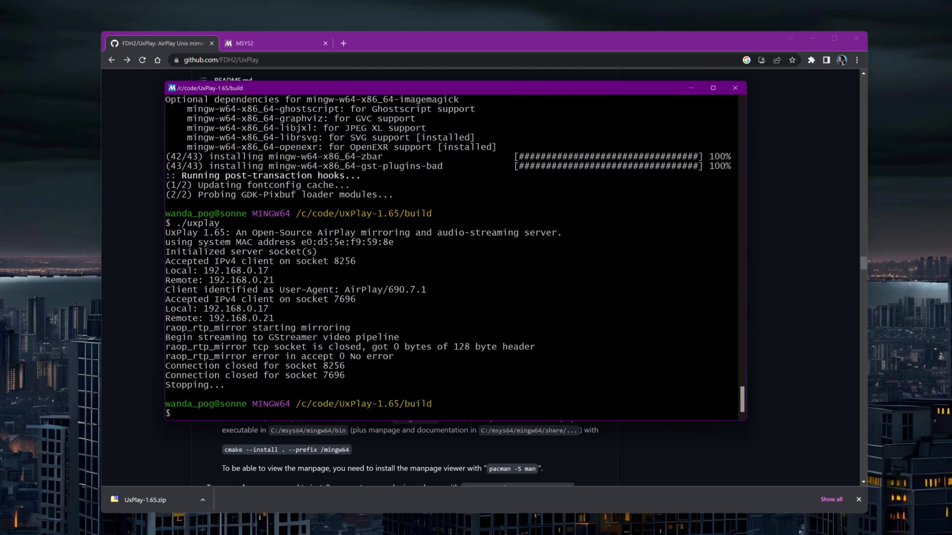
mouse_move(458, 517)
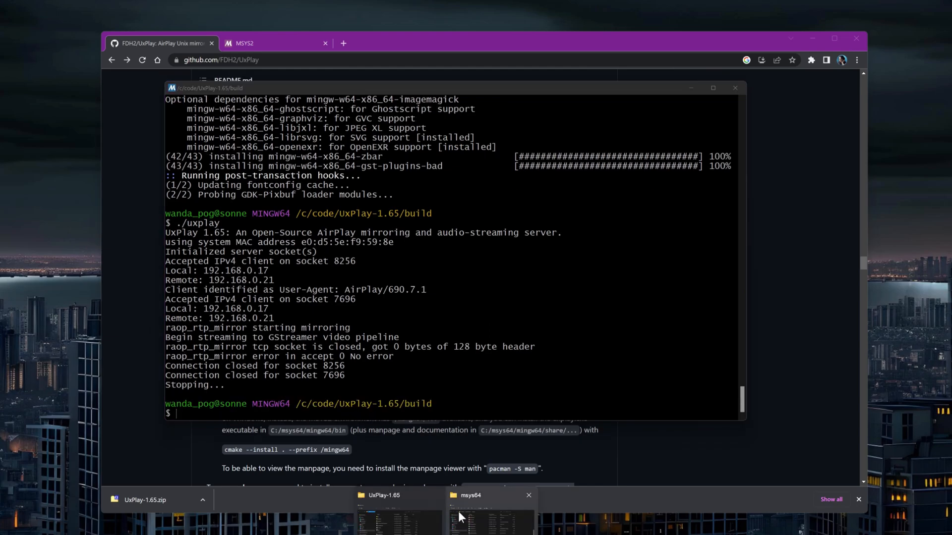
- Open C:\msys64\mingw64\bin in File Explorer
left_click(397, 494)
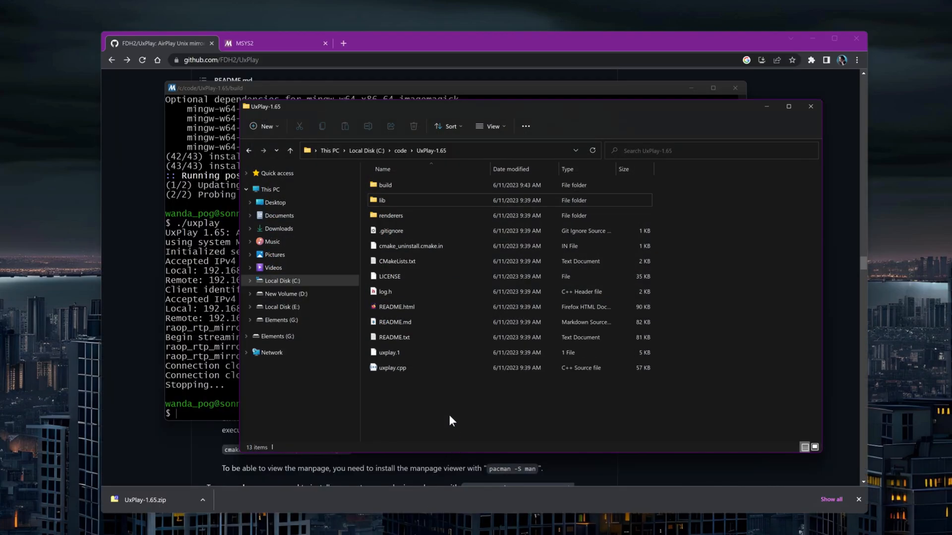
left_click(384, 185)
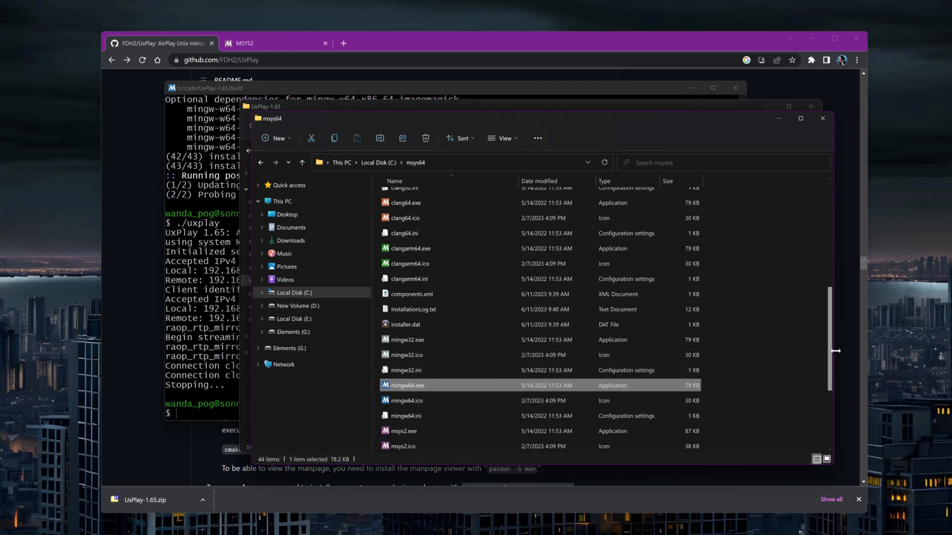
scroll("up", 3)
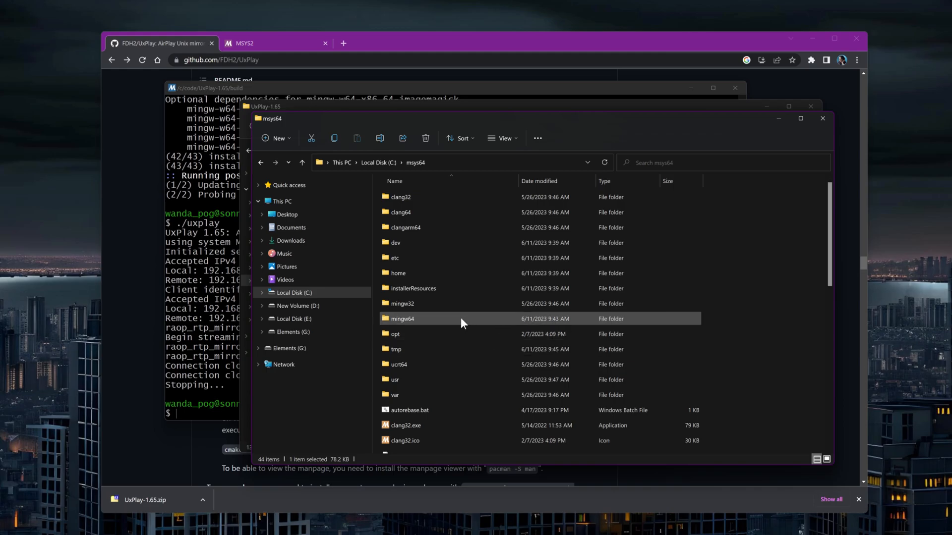
double_click(403, 319)
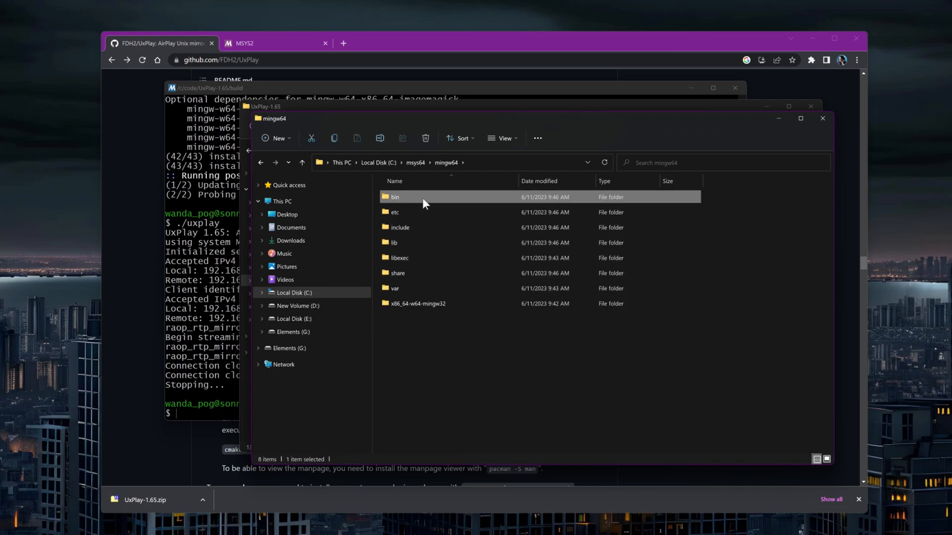
double_click(394, 197)
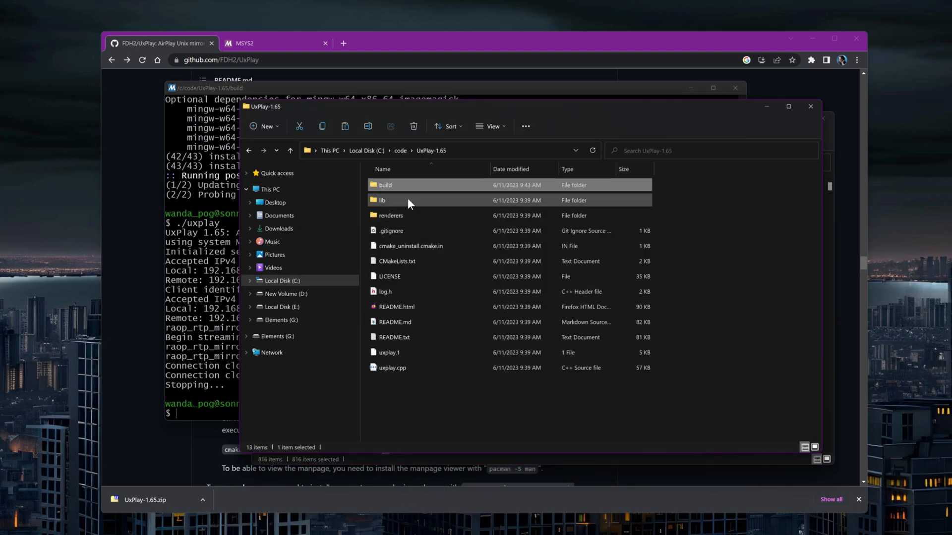
- Browse into the UxPlay-1.65 build folder and its lib subfolder, ending back in build
double_click(384, 185)
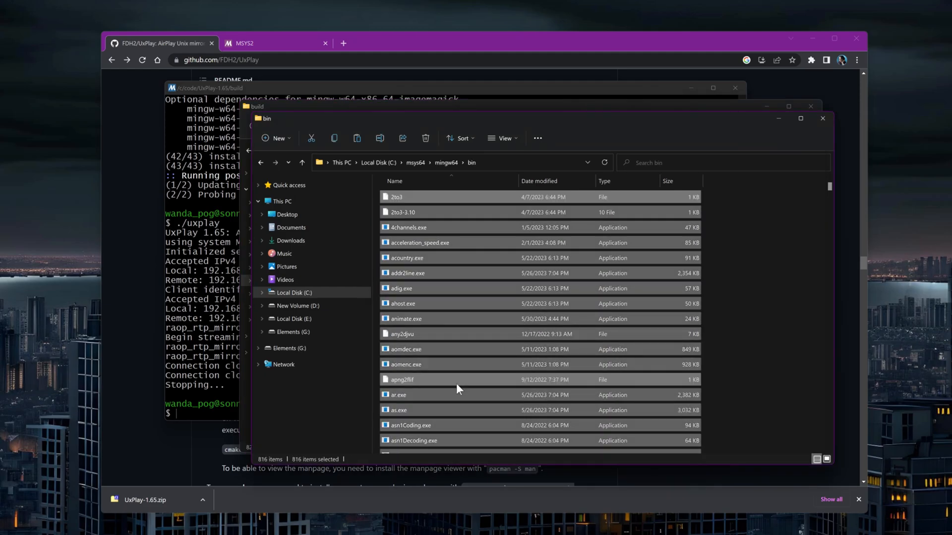
left_click(302, 162)
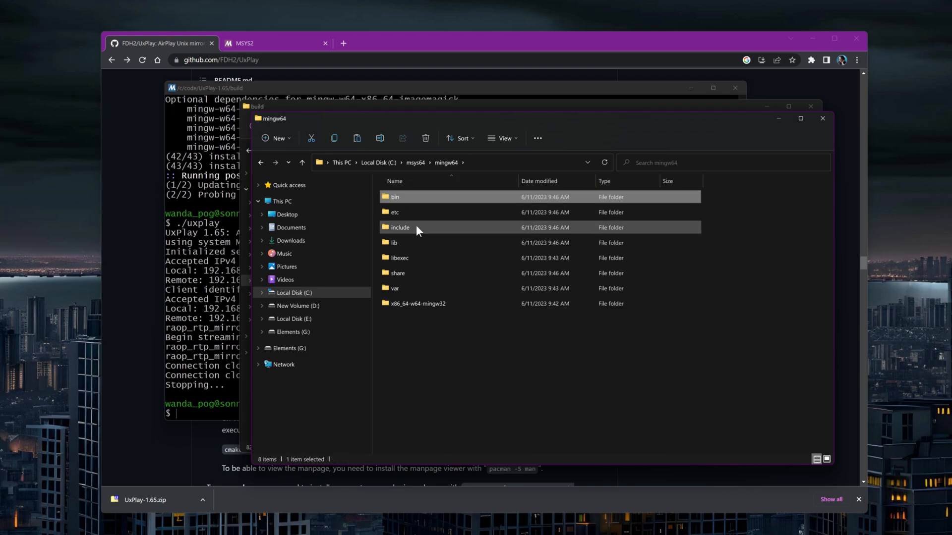
double_click(394, 243)
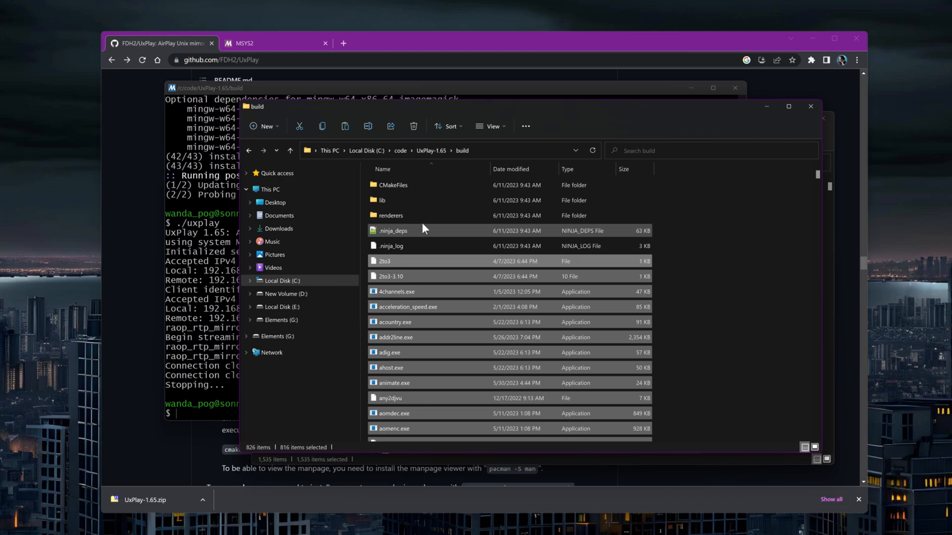
double_click(382, 200)
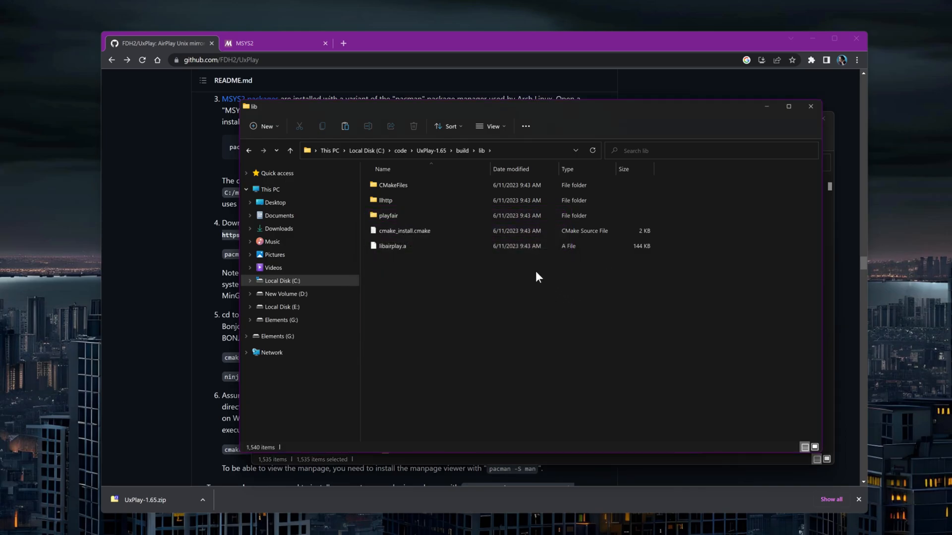
left_click(290, 150)
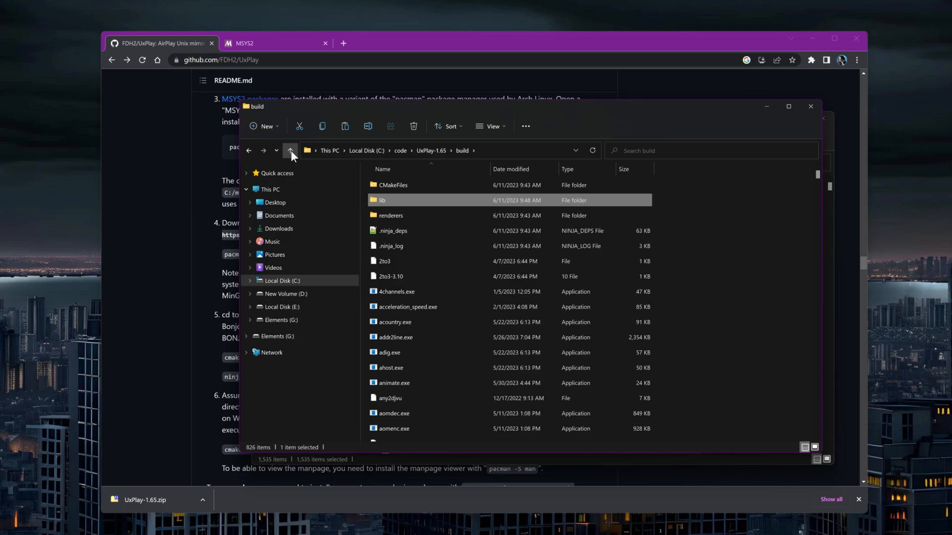
- Create a new folder named uxplay-standalone inside UxPlay-1.65 and open it
right_click(432, 410)
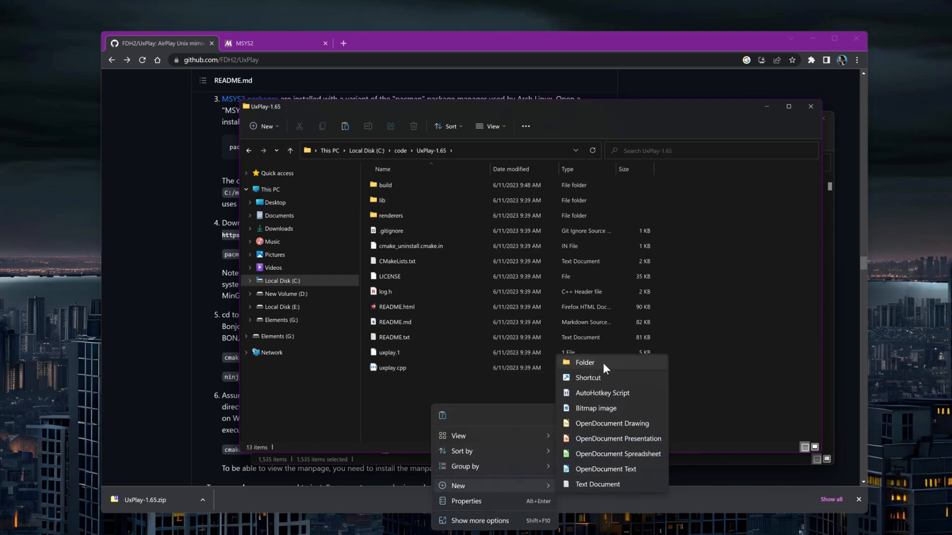
left_click(584, 363)
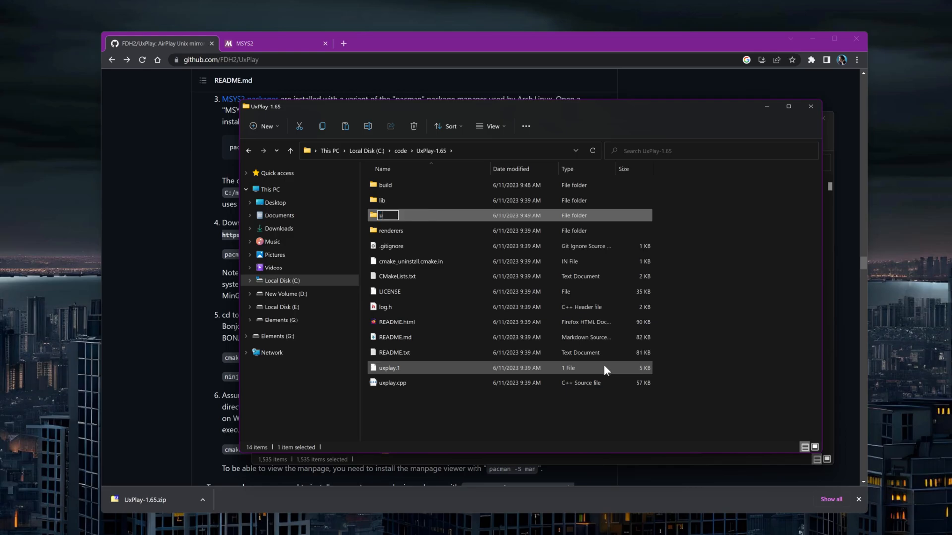
type("xplay-stand")
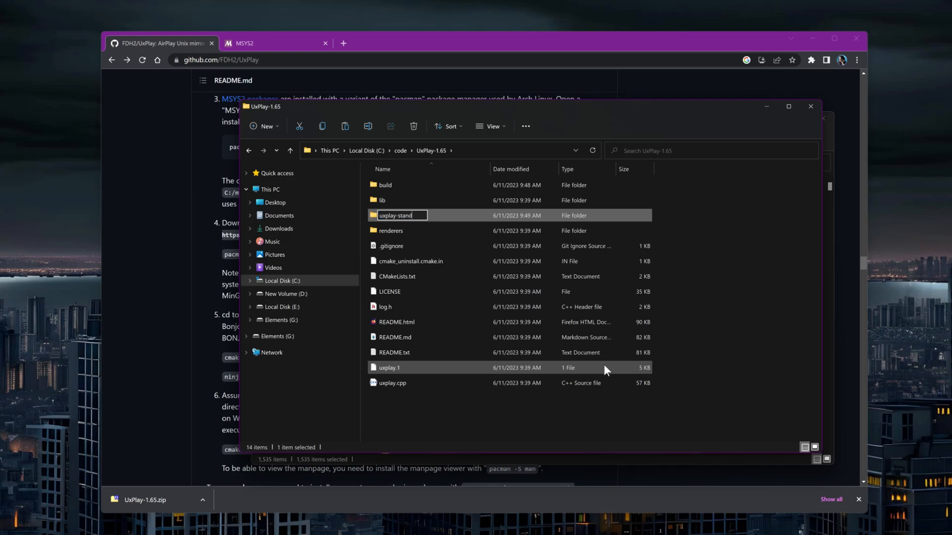
type("alone")
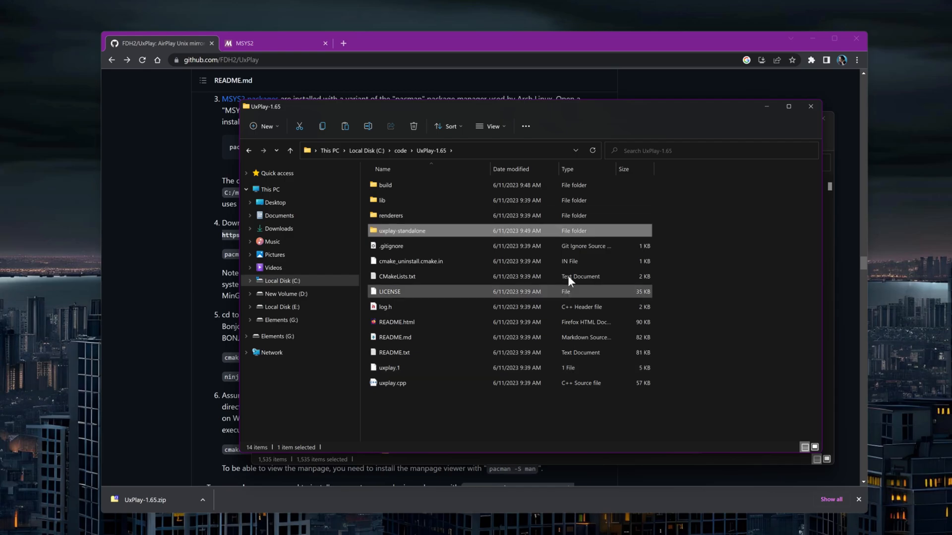
left_click(385, 185)
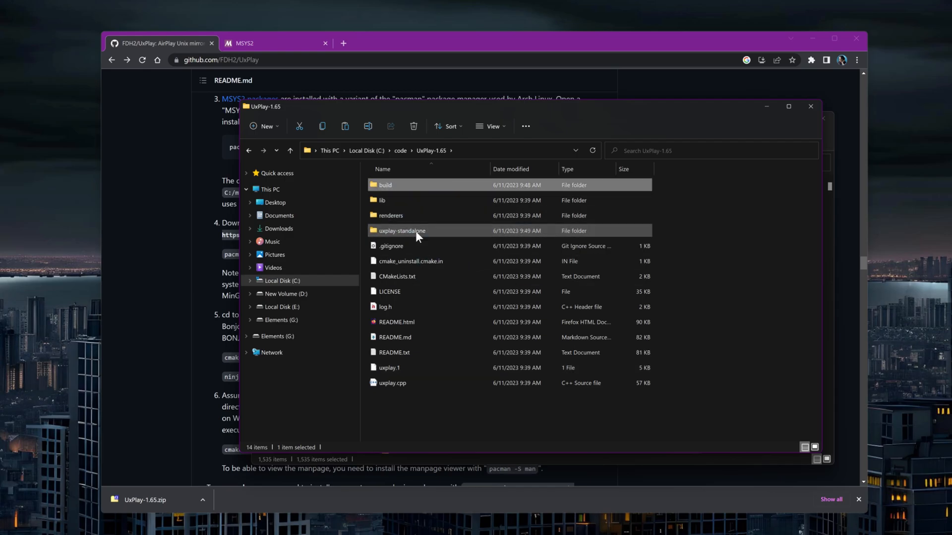
double_click(401, 231)
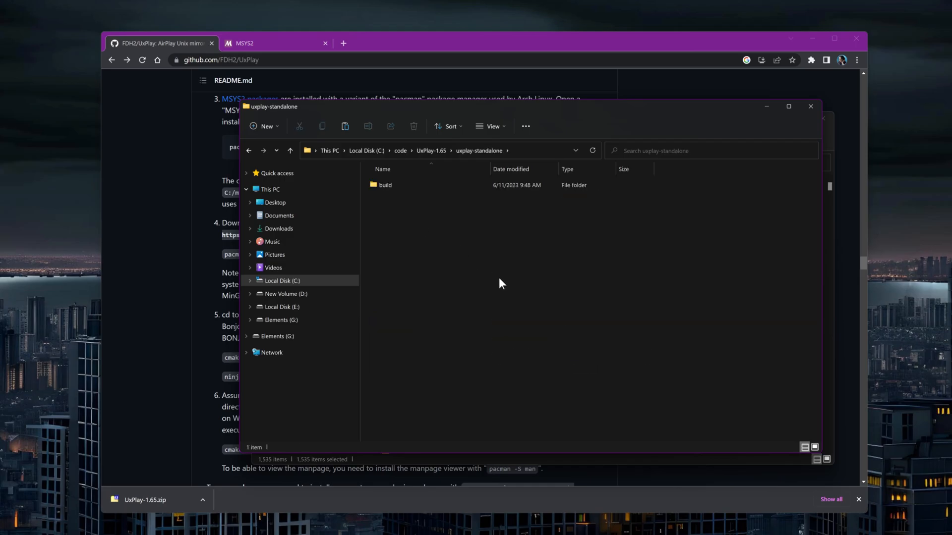
mouse_move(411, 230)
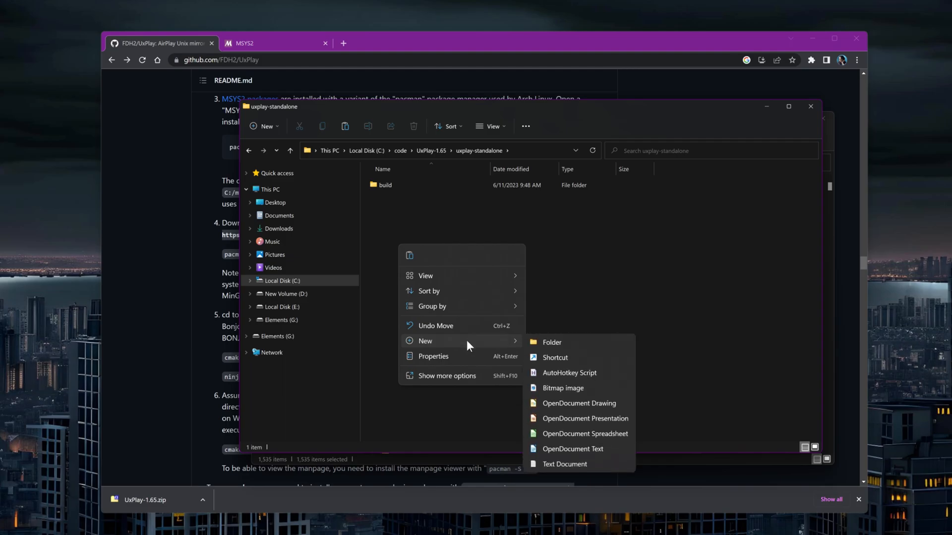
- Create a new shortcut named 'UxPlay - Run'
left_click(554, 357)
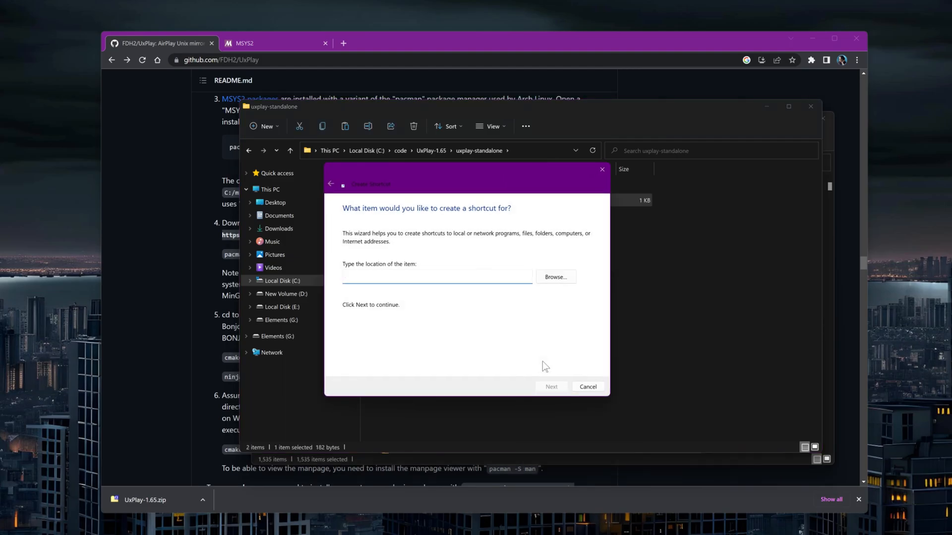
left_click(551, 386)
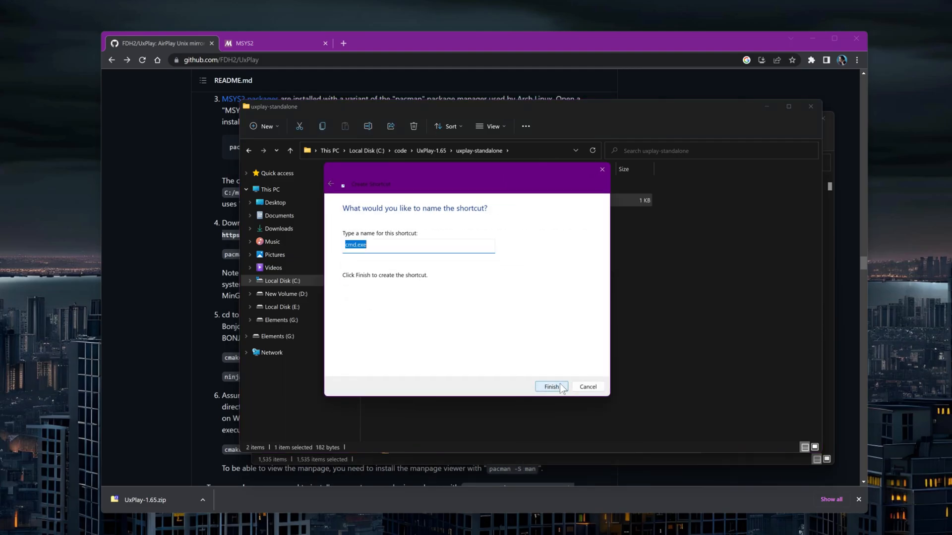
type("UxPla")
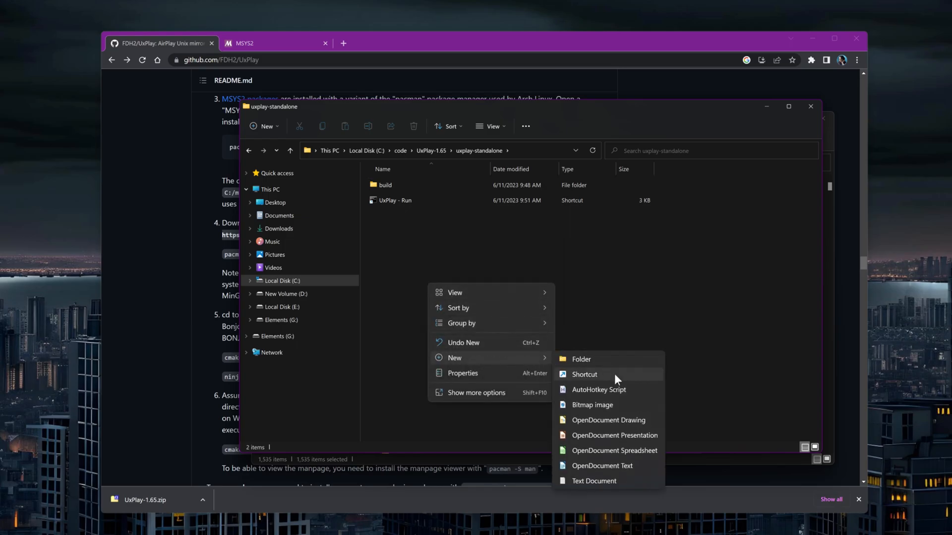
- Create config.txt containing 'fps 60', then adjust the UxPlay - Run shortcut
left_click(594, 481)
type("config.txt")
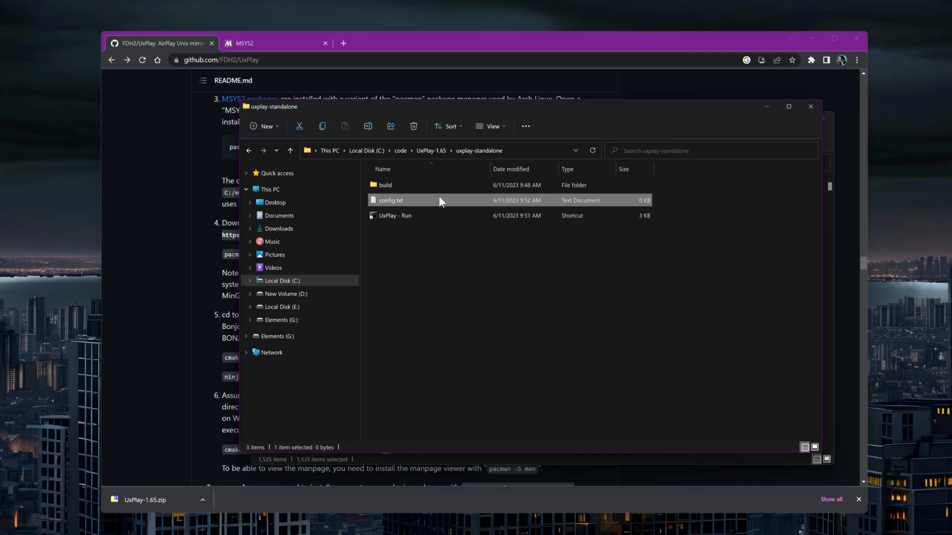
double_click(391, 201)
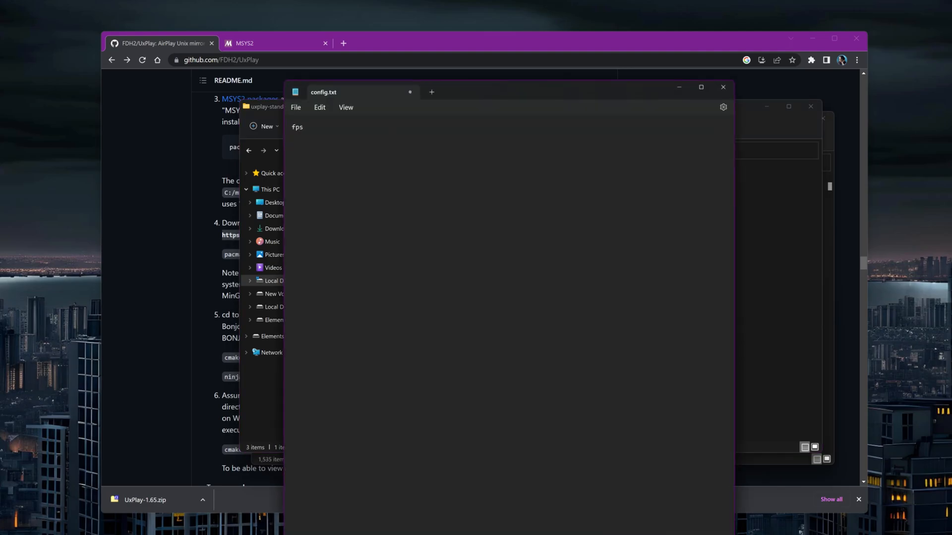
type("60")
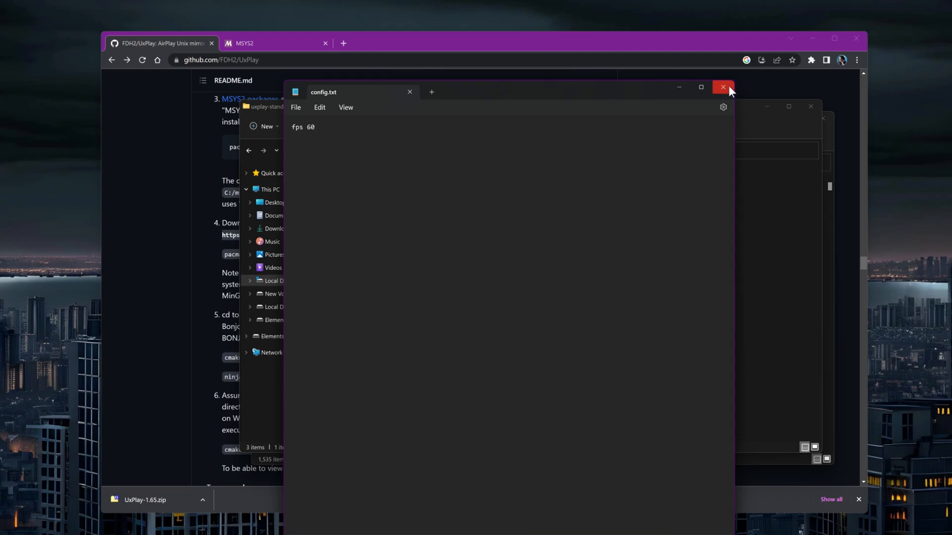
right_click(393, 215)
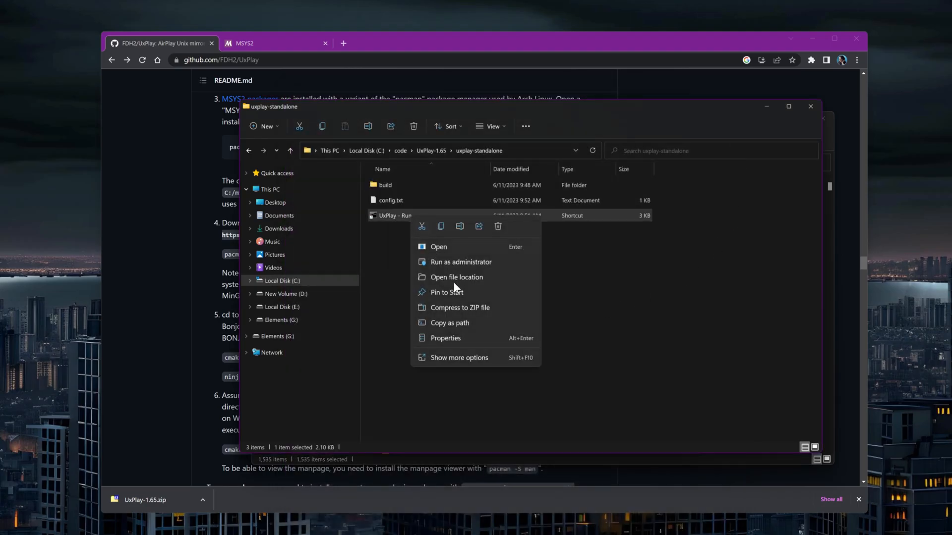
left_click(445, 338)
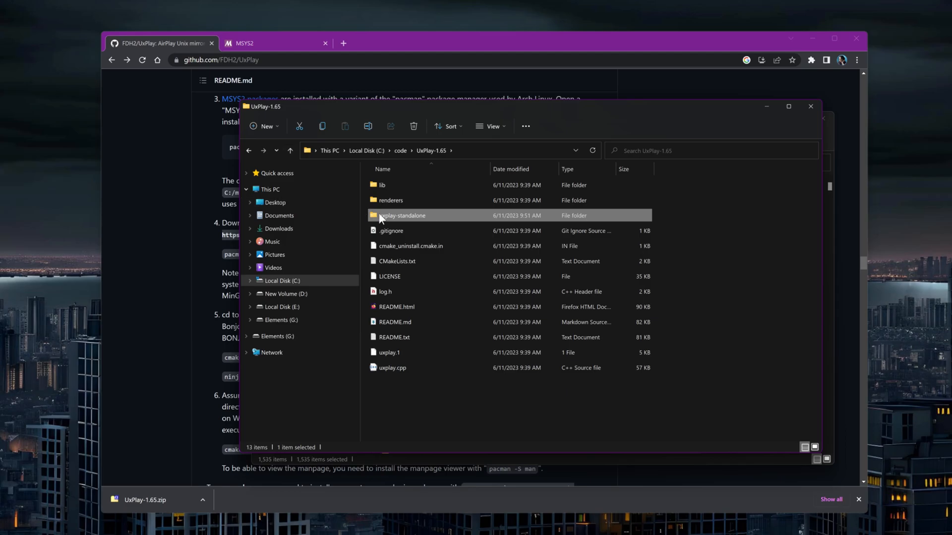
- Rename the folder to uxplay_standalone and permanently delete C:\msys64
right_click(402, 216)
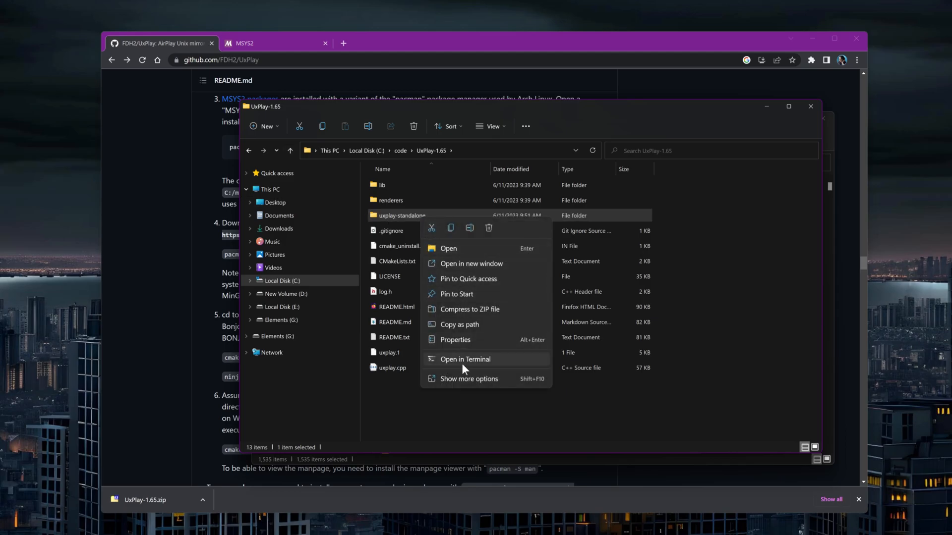
left_click(468, 378)
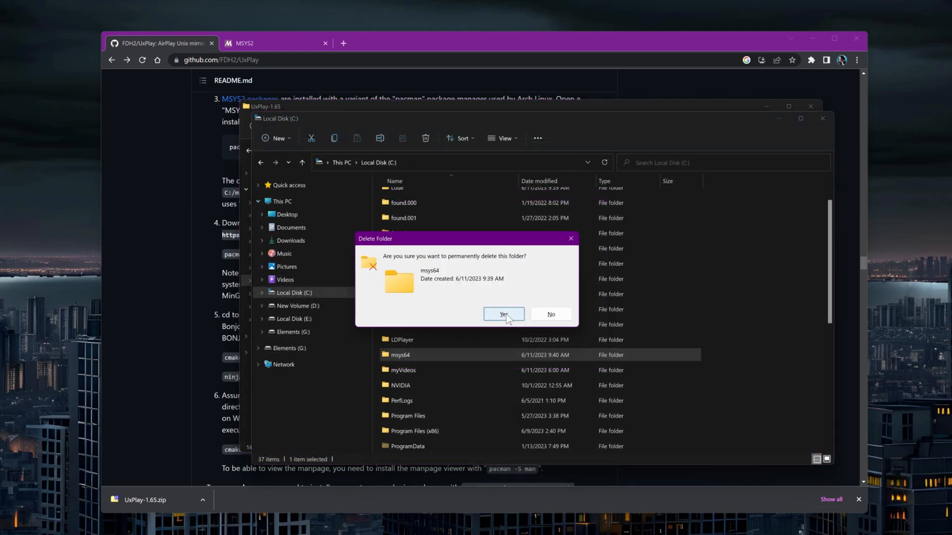
left_click(503, 313)
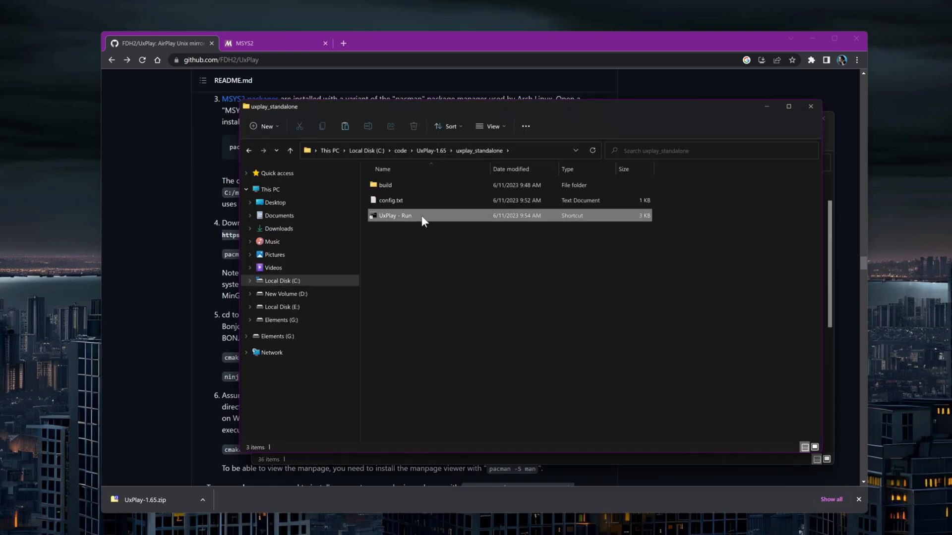
- Launch UxPlay from the 'UxPlay - Run' shortcut and allow it through Windows Defender Firewall
double_click(394, 216)
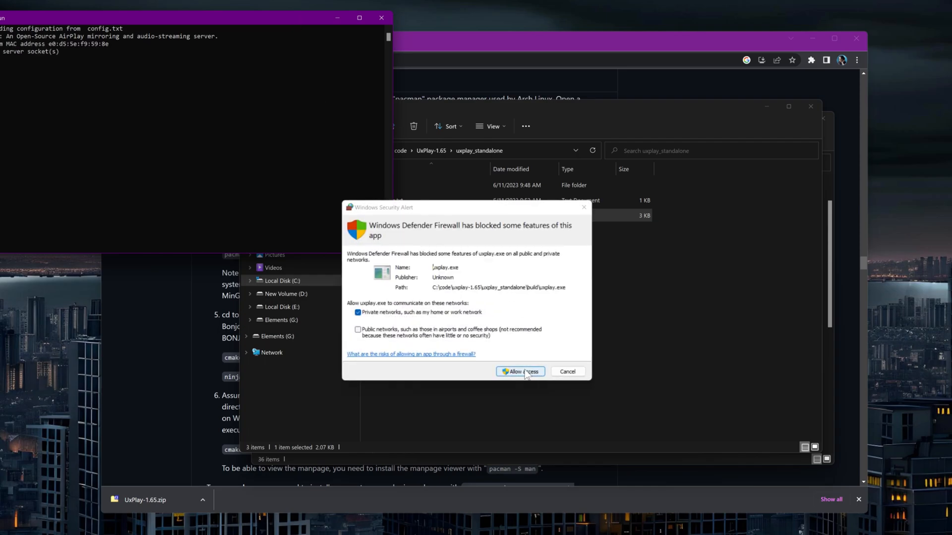
left_click(520, 371)
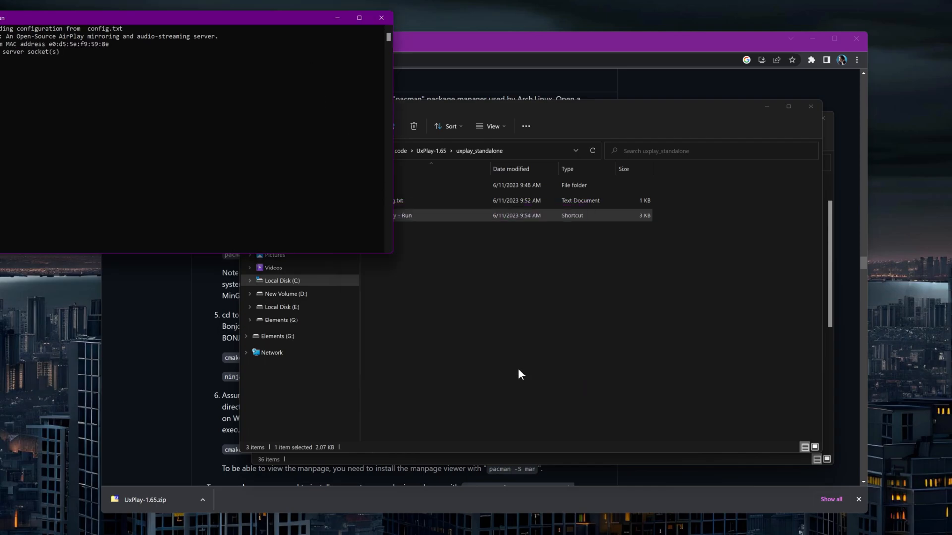